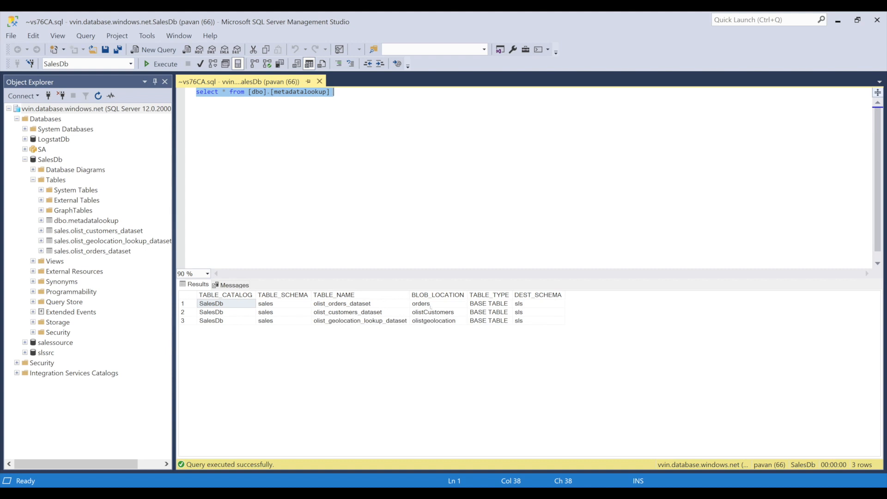
mouse_move(356, 492)
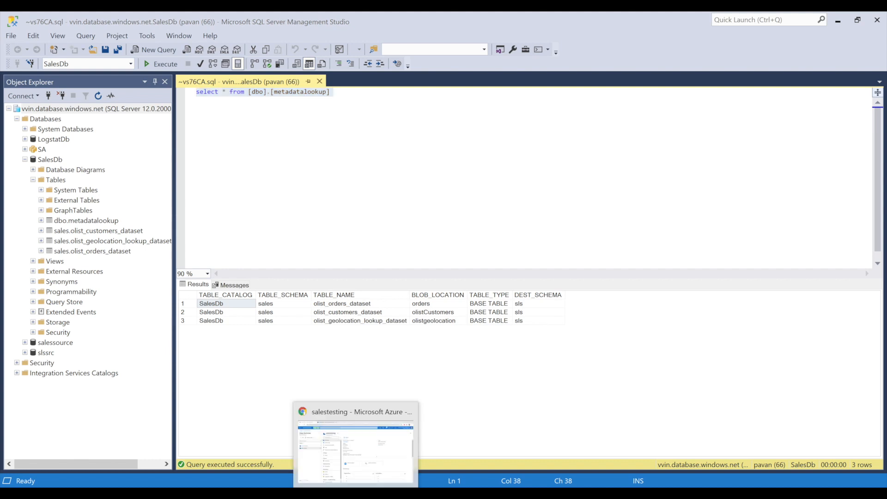
Step: Switch from SQL Server Management Studio to the Azure portal page for the salestesting data factory
click(355, 450)
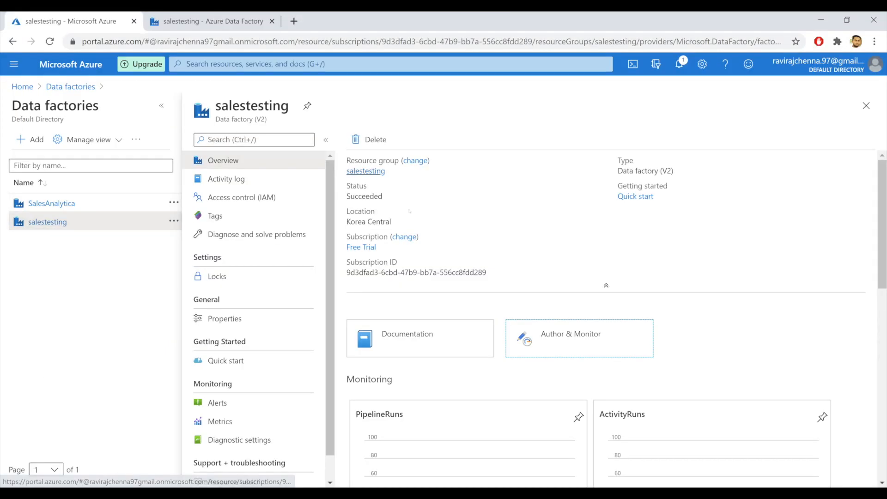
Step: Open Author & Monitor, create a new pipeline, and expand the General activities for Lookup
click(570, 334)
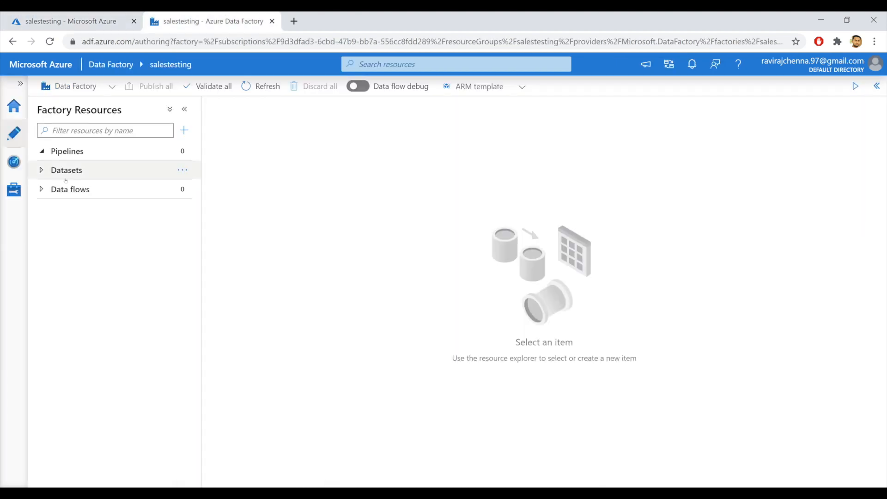
mouse_move(184, 131)
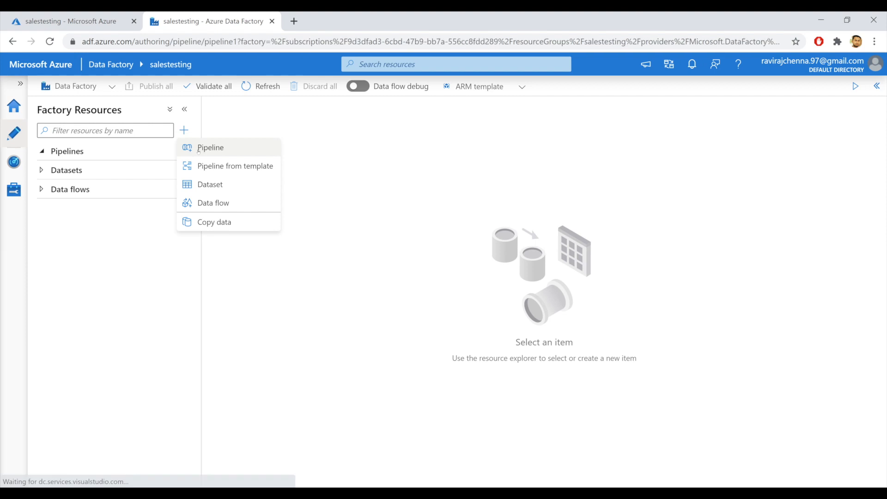
click(210, 148)
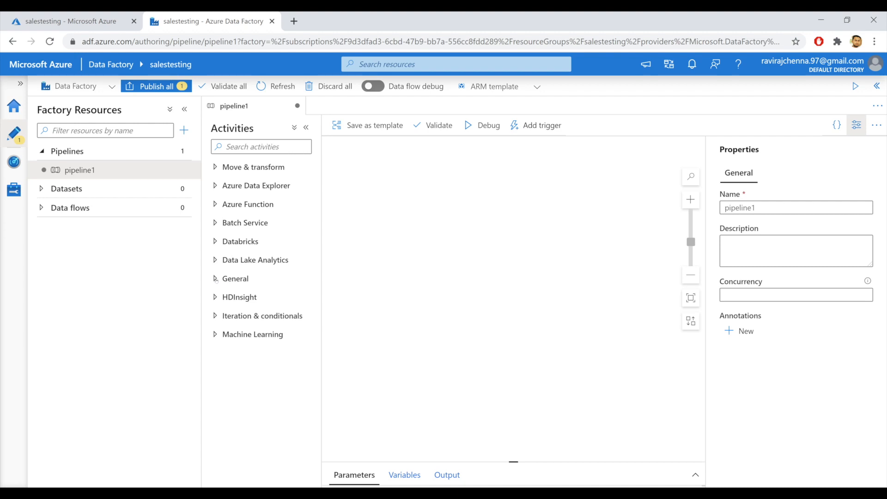
click(235, 278)
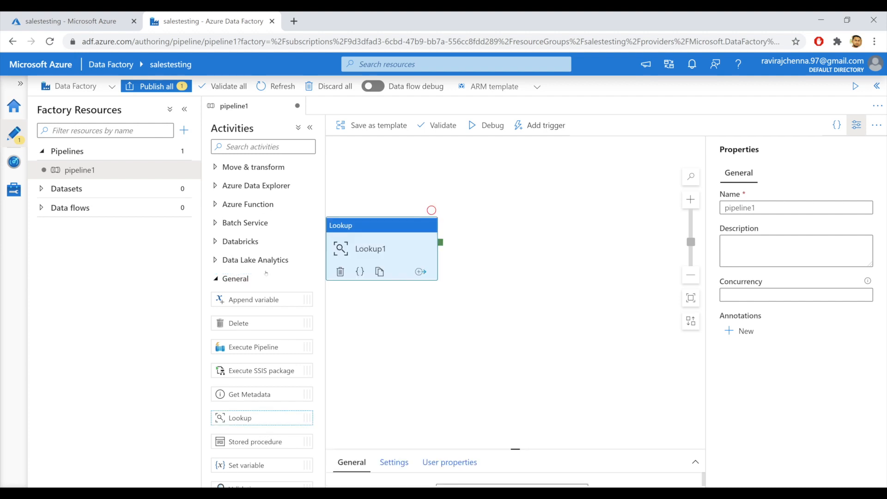
Step: Rename the pipeline 'copydata' and the Lookup activity 'Lookup_source_sql', then show its Settings
click(370, 249)
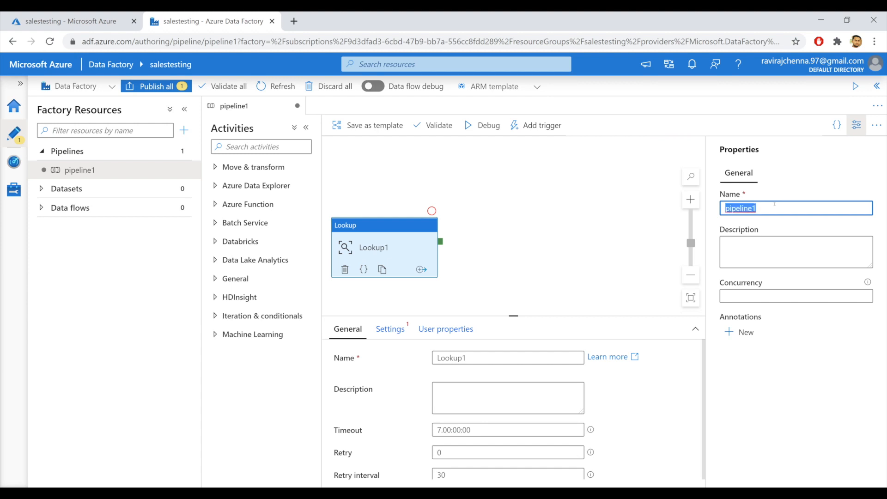
text(copydata)
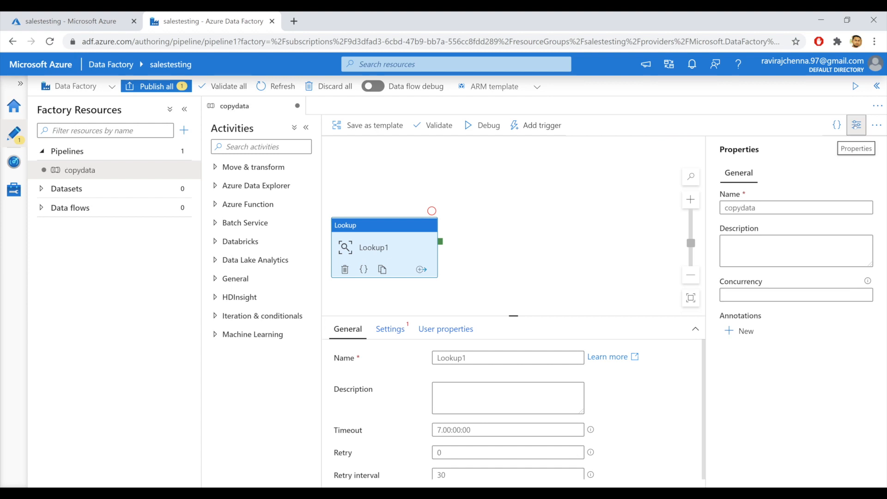
click(856, 125)
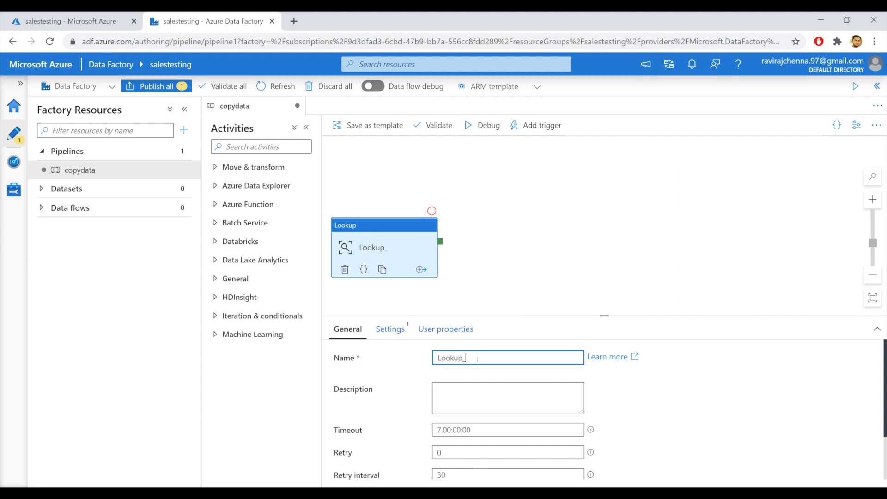
text(source)
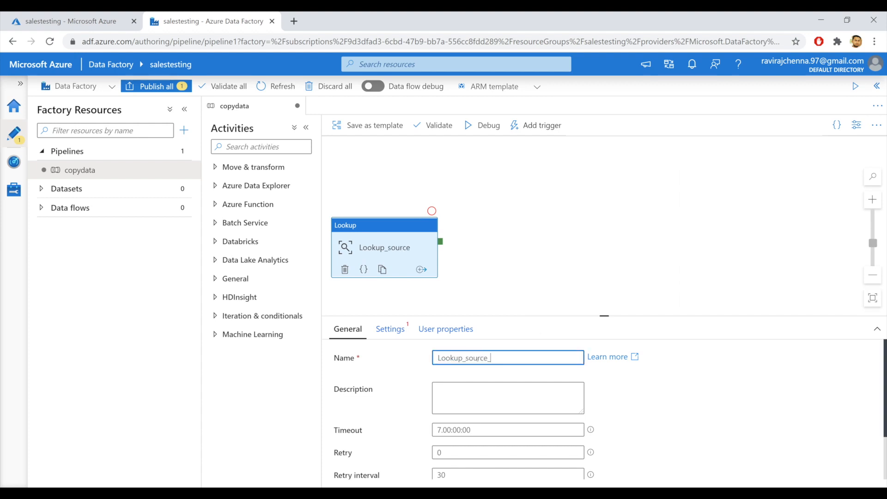
text(sql)
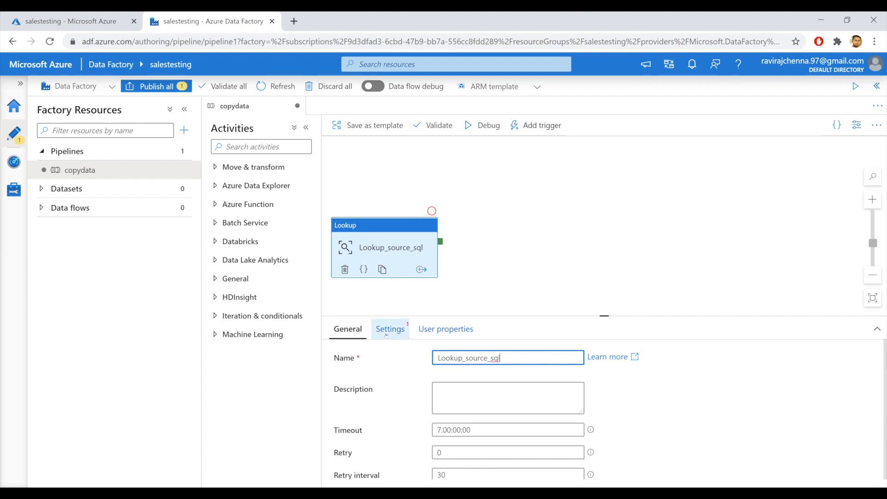
click(391, 328)
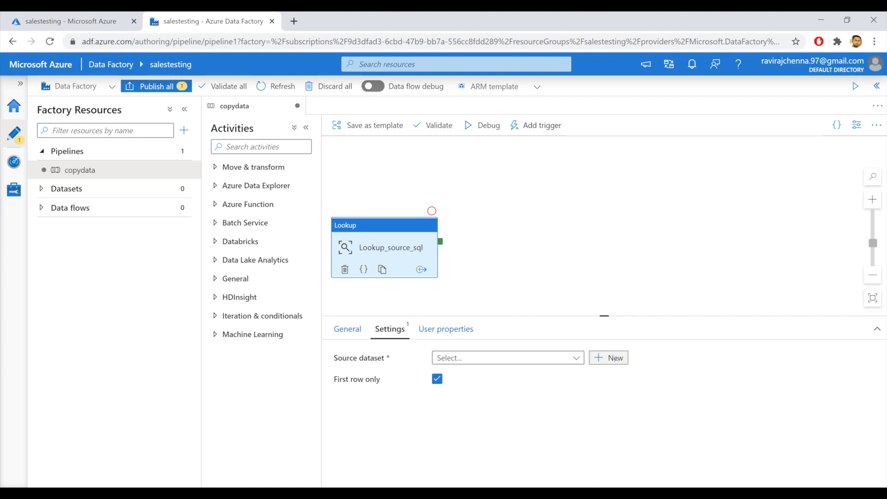
Step: Start a new Azure SQL Database source dataset named 'source_sql_dataset' for the Lookup
click(608, 358)
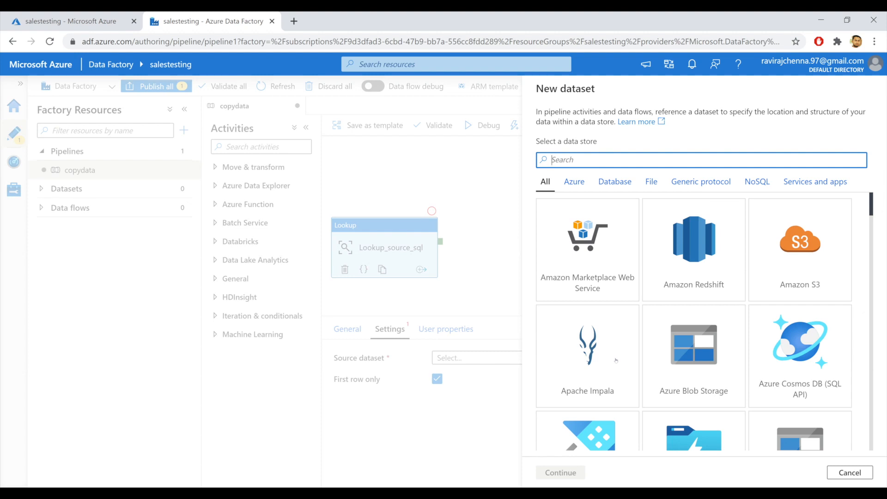
text(sql)
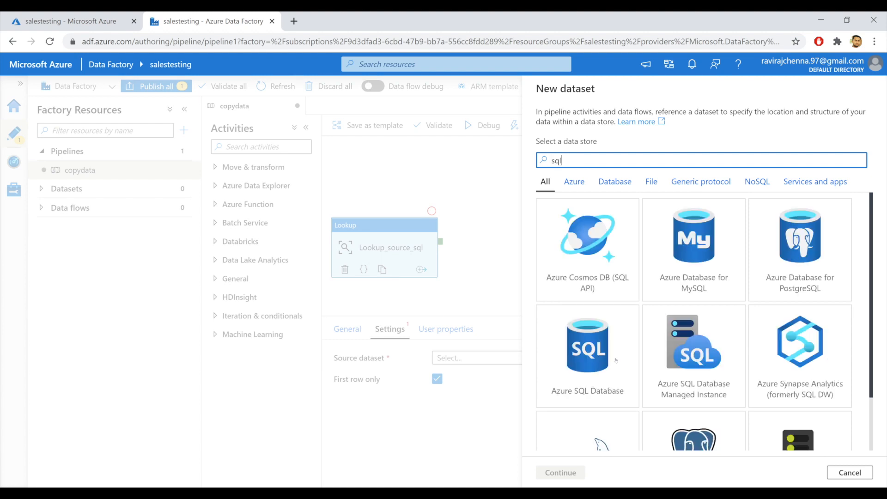
click(587, 356)
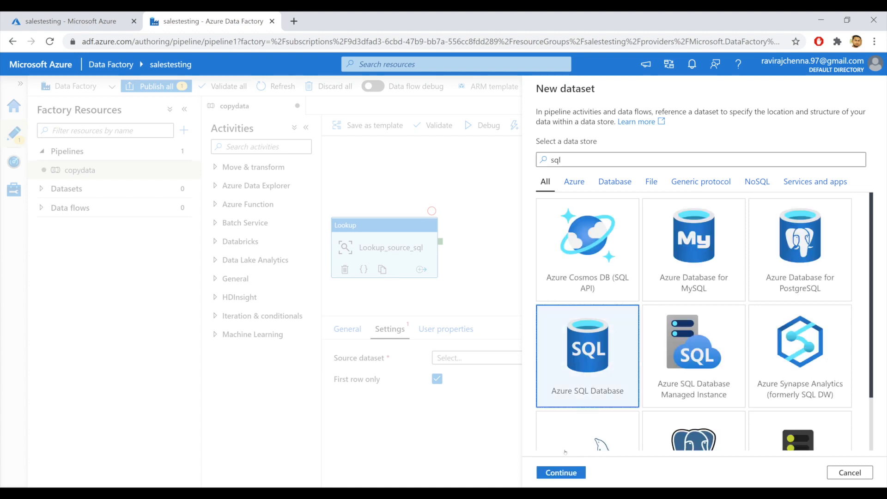
click(559, 472)
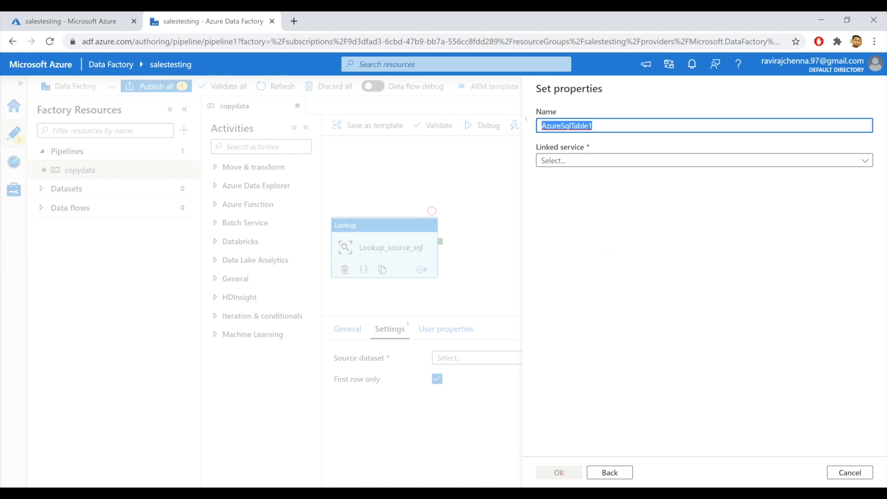
text(source_)
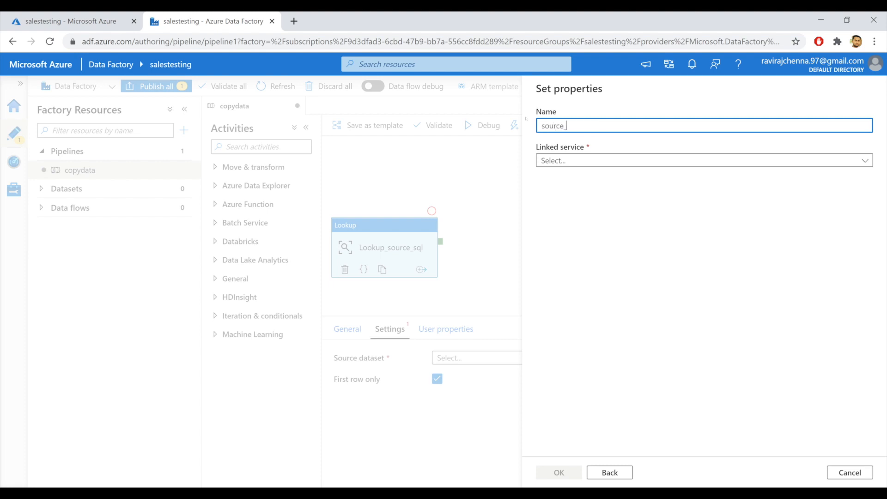
text(sql_da)
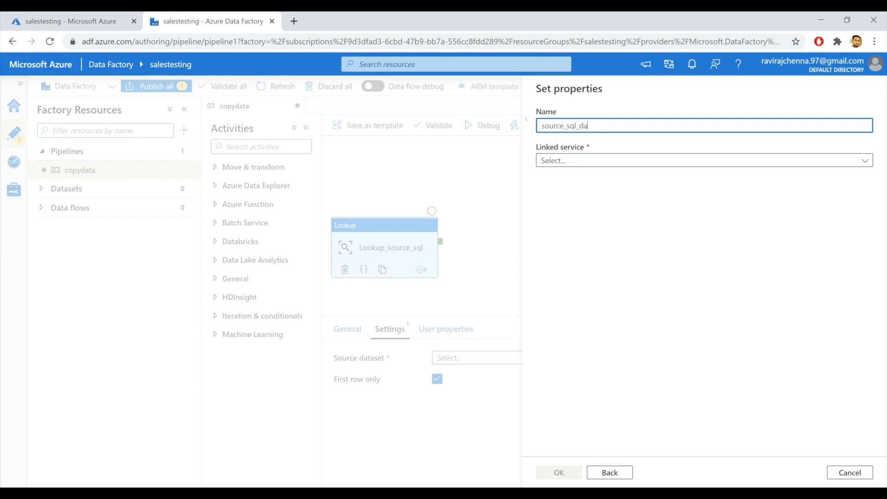
text(taset)
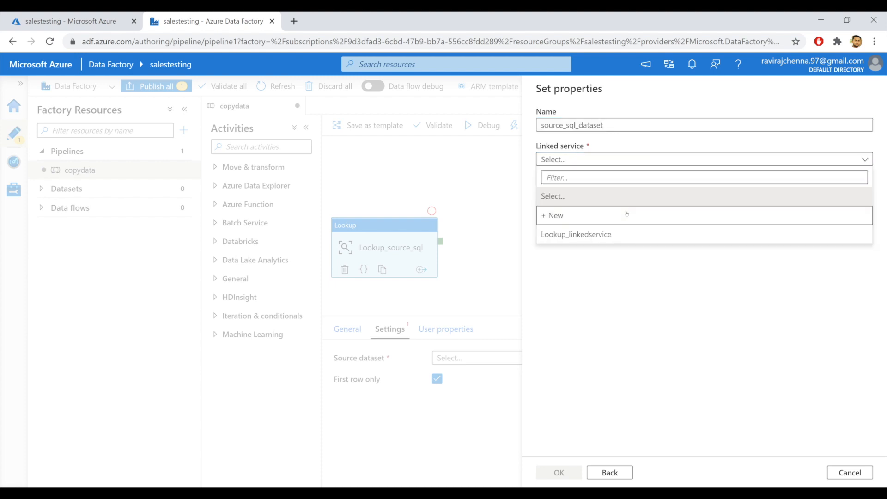
Step: Start a linked service named AzureSqlDatabase_linkedservice using the Free Trial subscription and vvin server
click(553, 216)
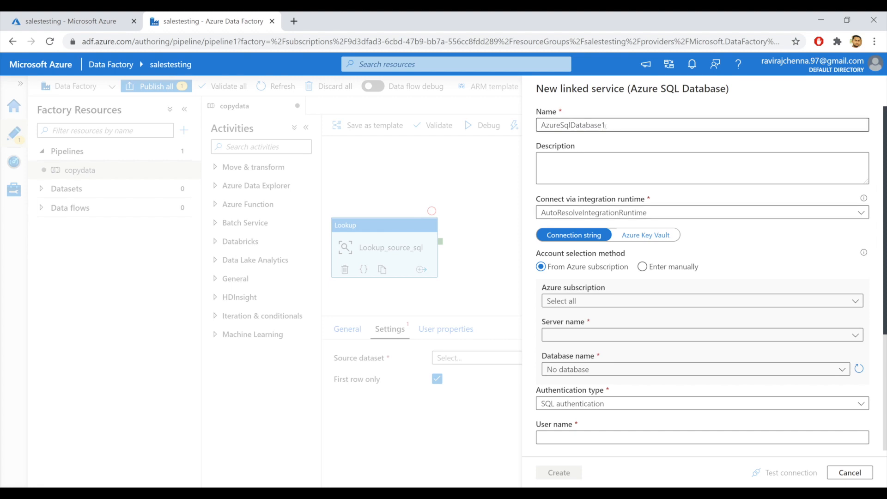
key(Backspace)
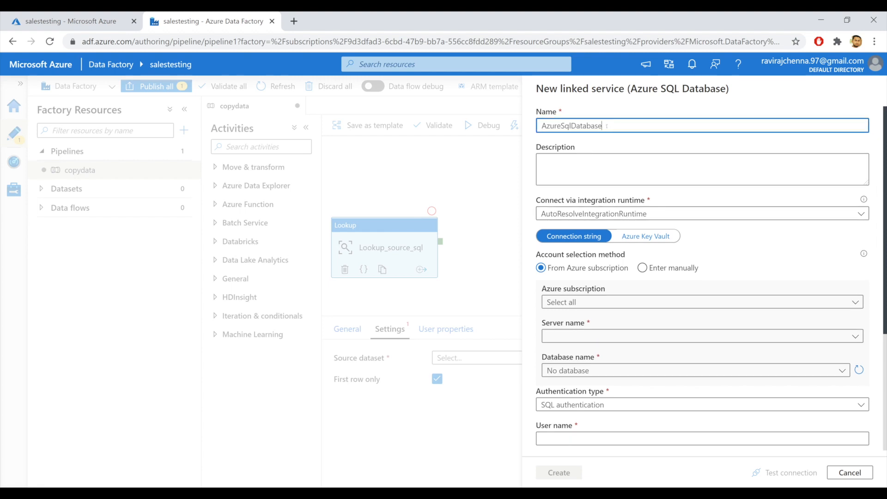
text(_link)
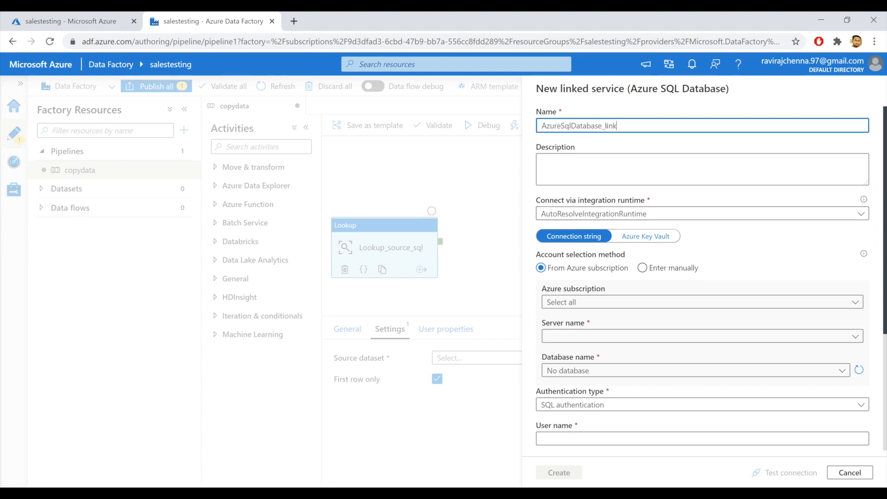
text(edservice)
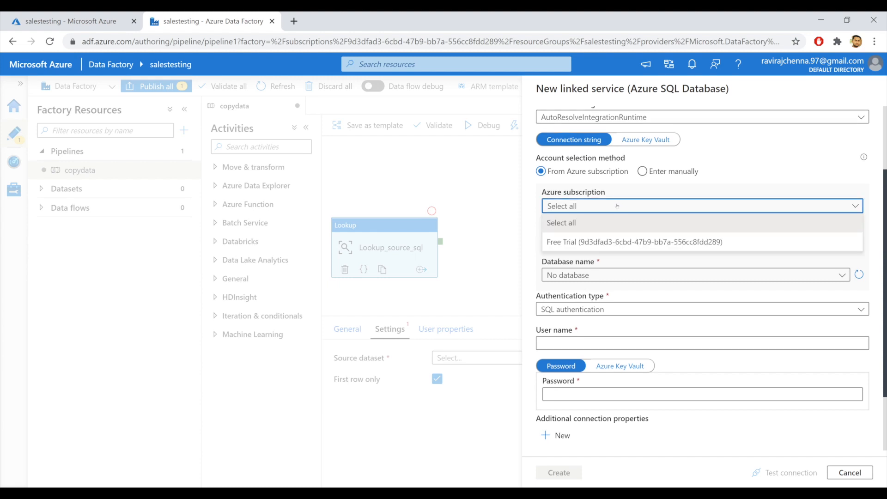
click(634, 243)
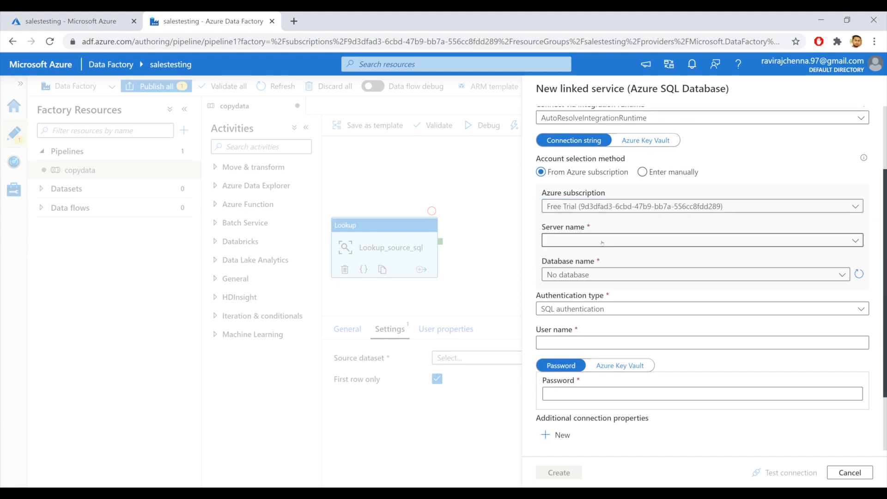
click(702, 240)
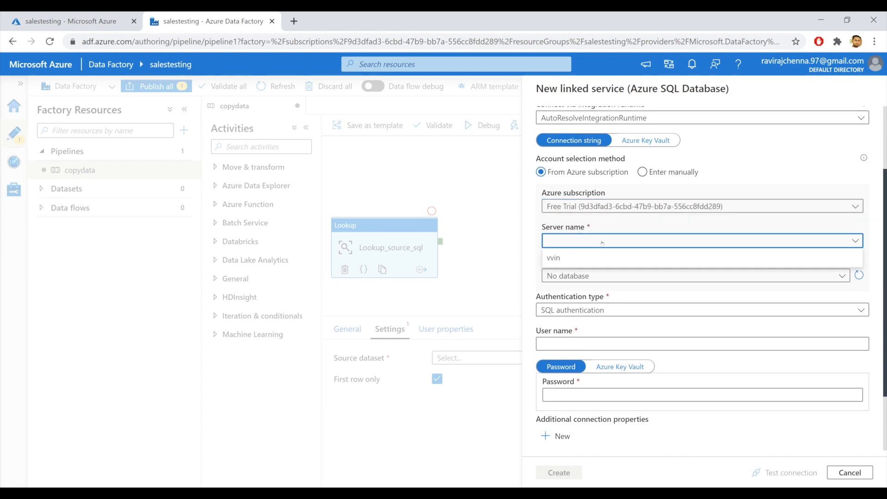
click(554, 257)
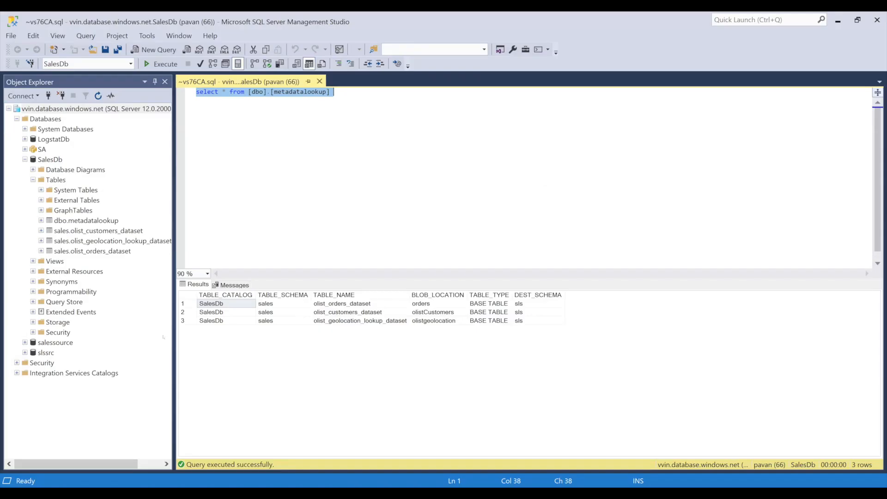
Step: Check the SalesDb database name in SSMS Object Explorer
click(50, 159)
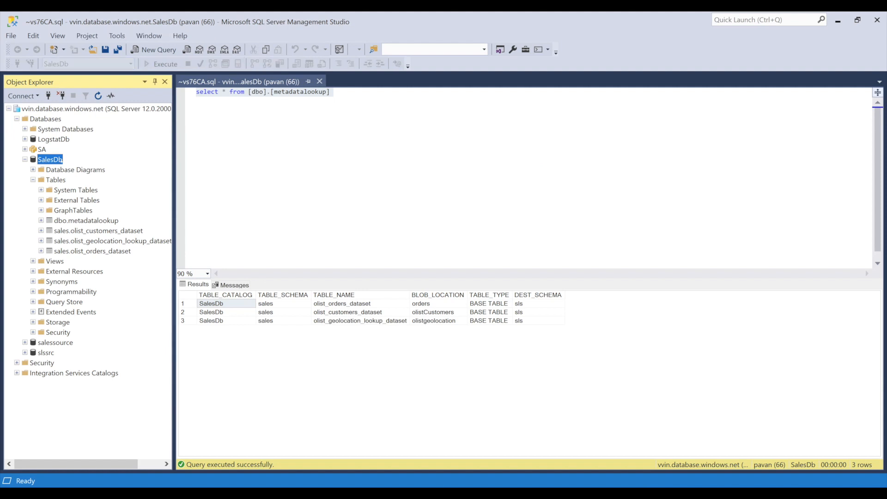
mouse_move(94, 109)
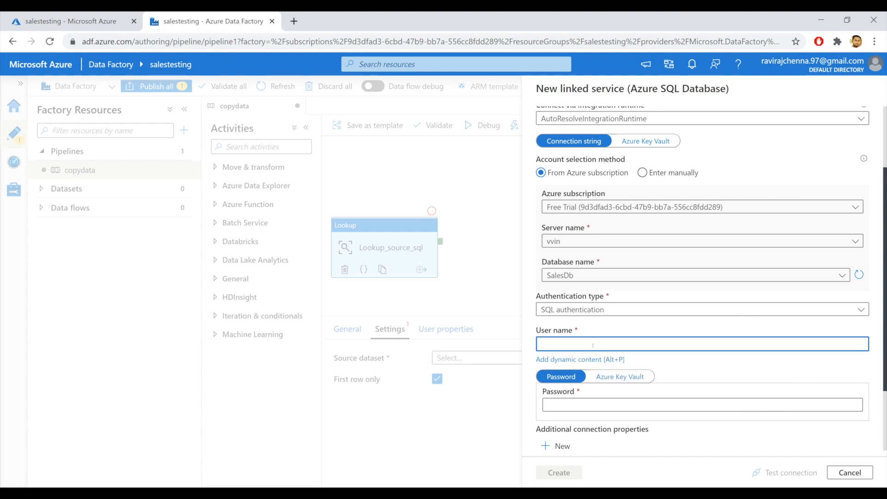
Step: Enter SQL credentials for user 'pavan', pass the connection test, and create the linked service
text(pavan)
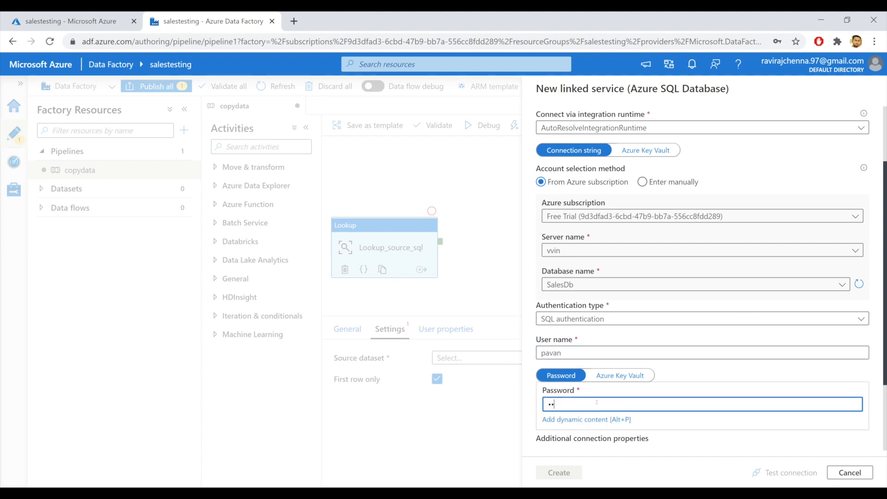
text(password)
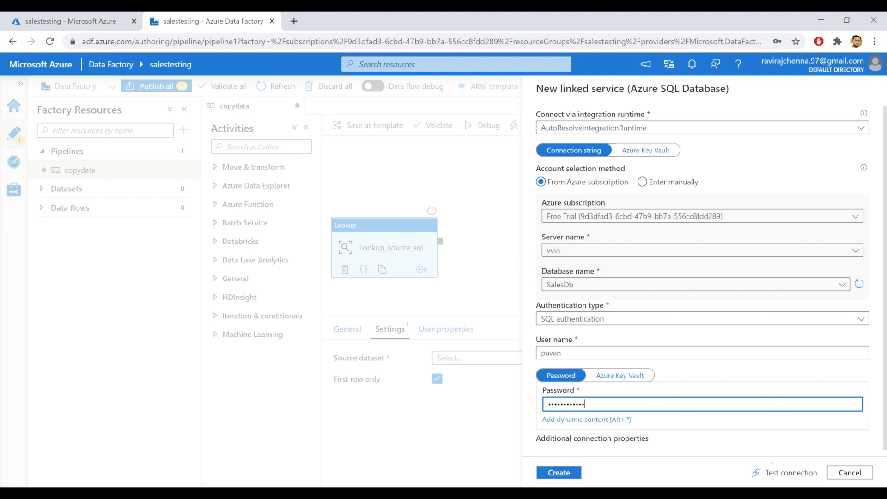
click(791, 472)
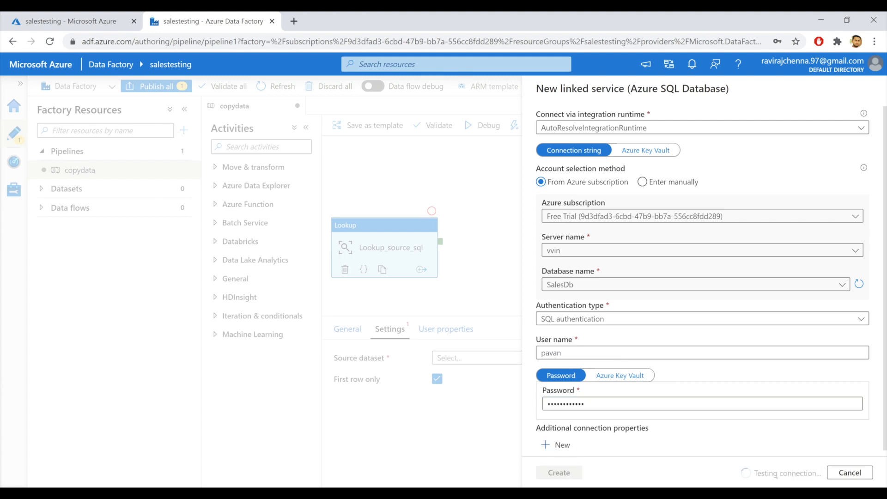
click(790, 473)
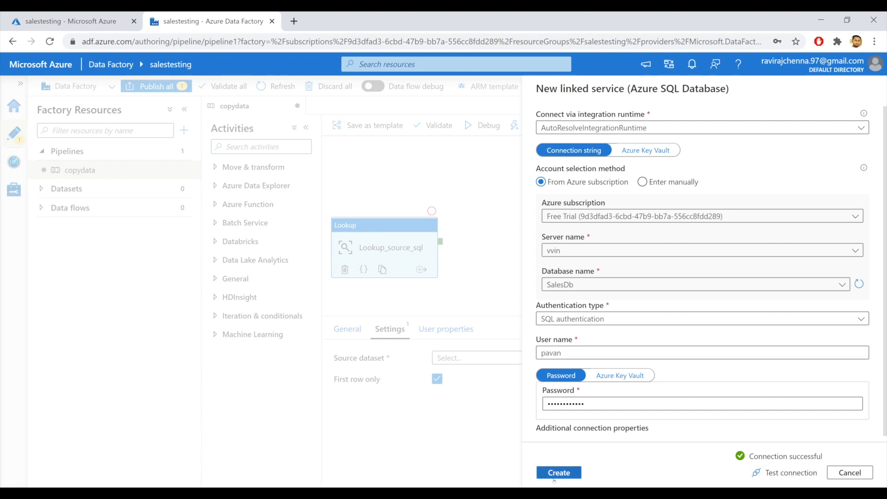
click(558, 472)
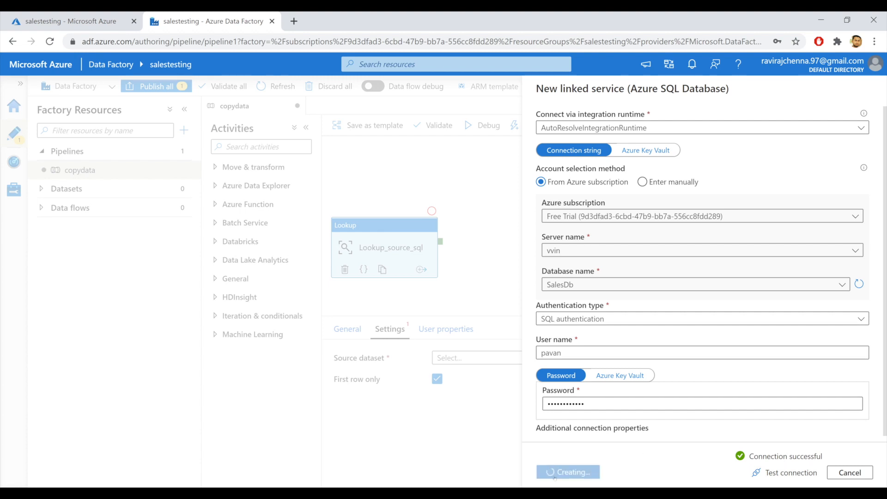
click(568, 472)
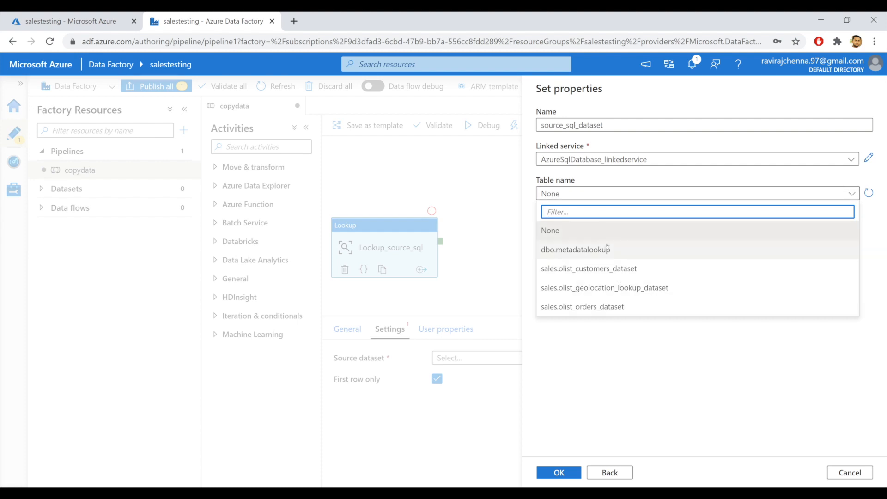
mouse_move(575, 250)
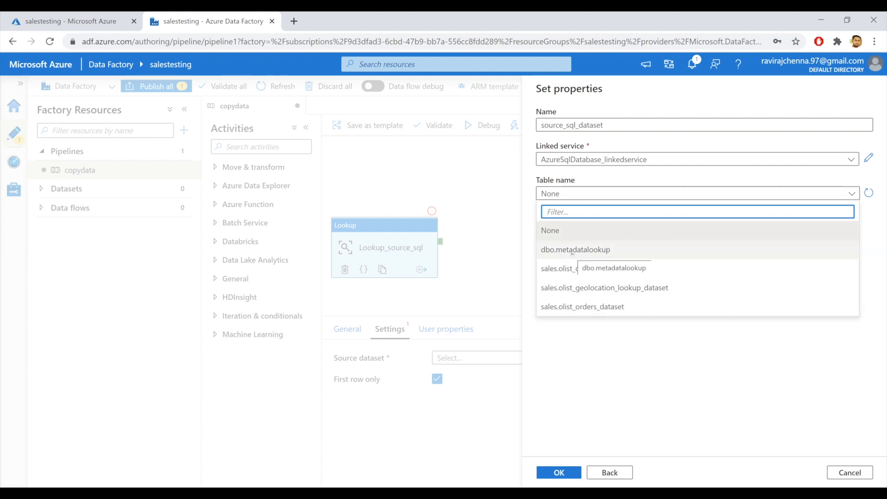
Step: Point source_sql_dataset at the dbo.metadatalookup table, confirm it, and view the notifications
click(575, 250)
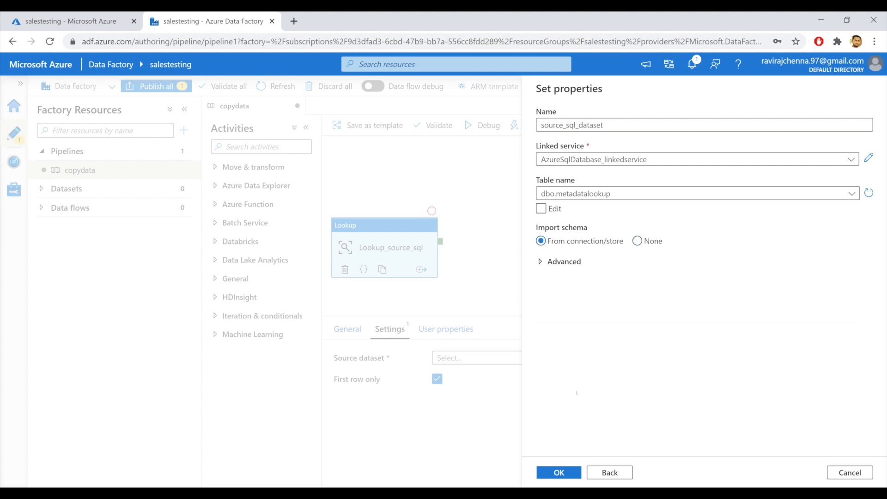
click(559, 472)
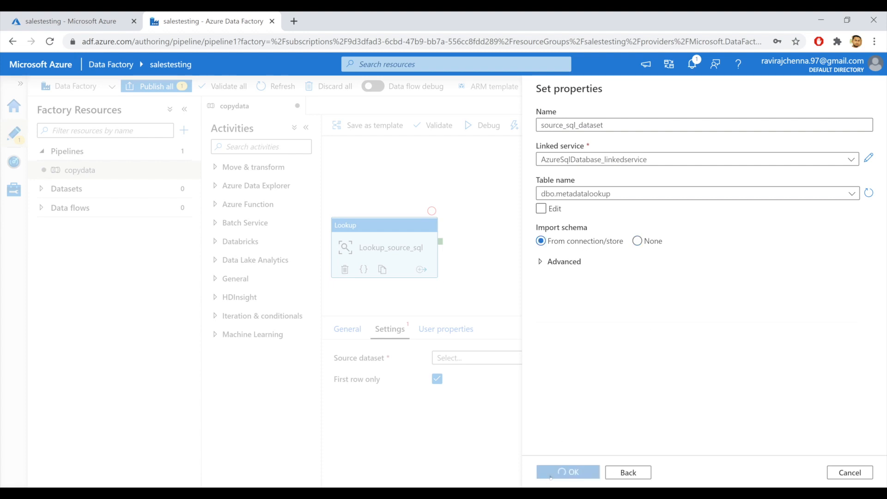
click(567, 472)
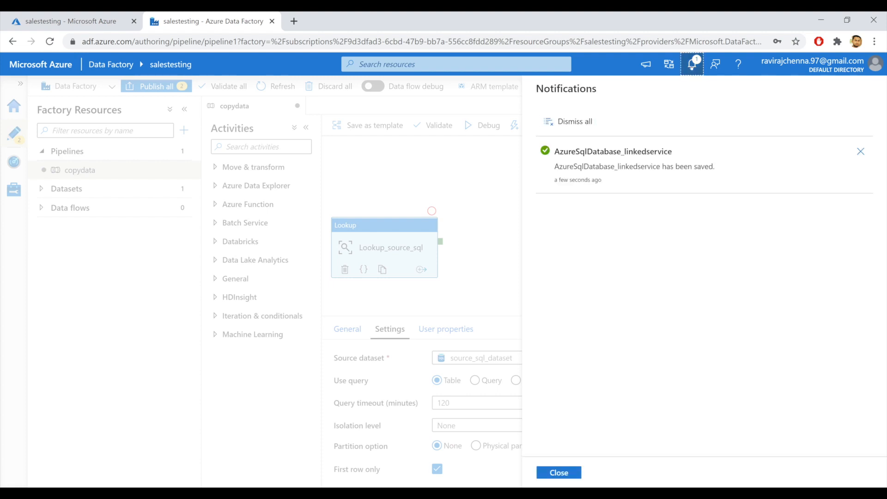
Step: Close notifications and preview the Lookup data, which shows only the sales orders row
click(557, 472)
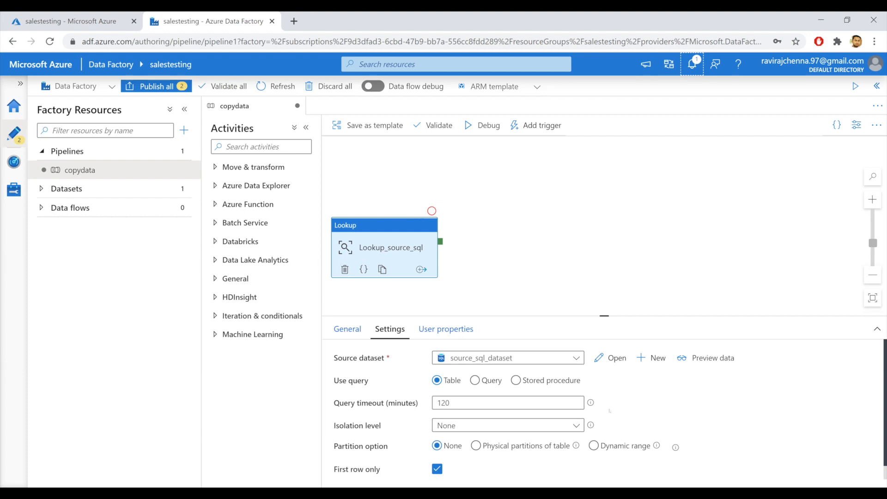
mouse_move(527, 475)
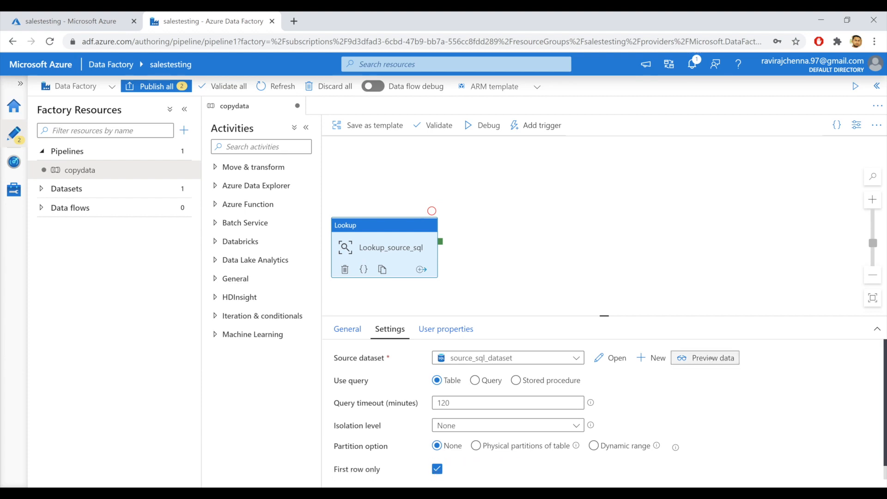
click(704, 358)
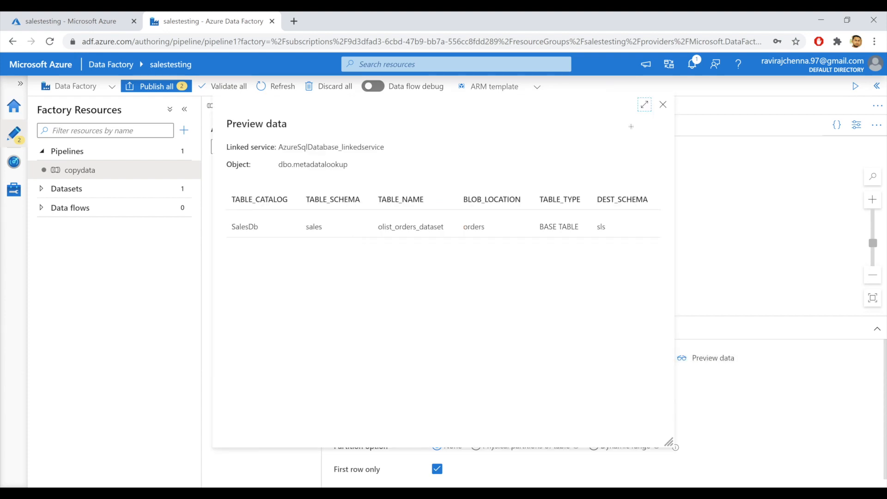
click(663, 105)
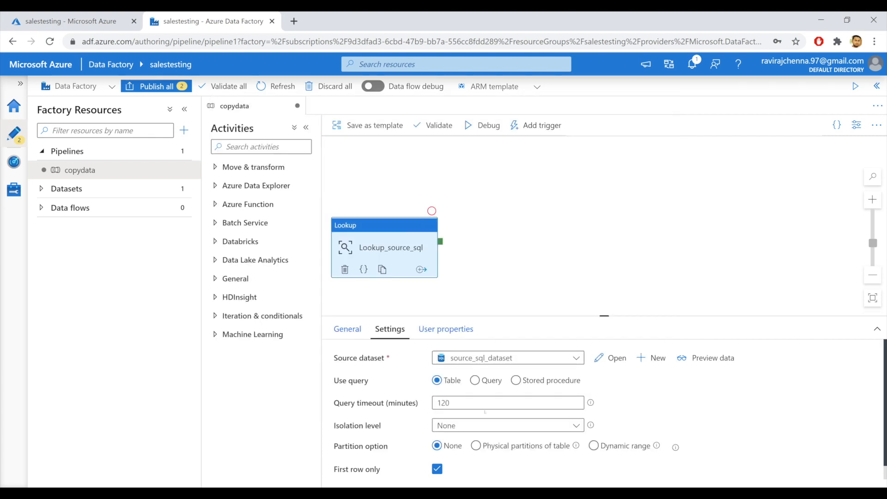
scroll(down, 3)
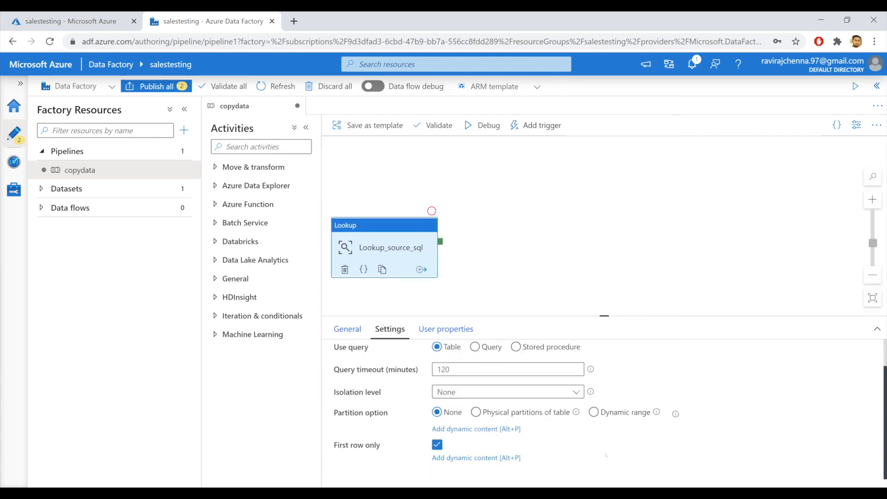
scroll(up, 3)
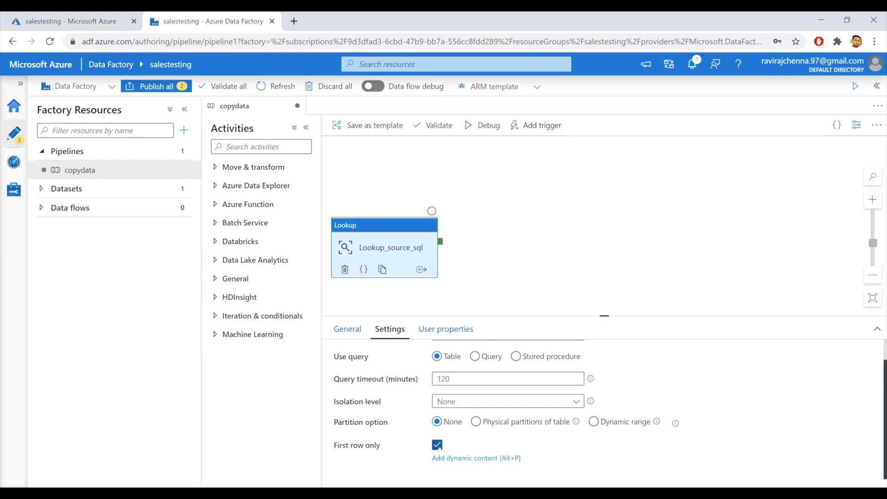
Step: Turn off First row only, confirm the preview returns three rows, and choose the Query option
click(437, 445)
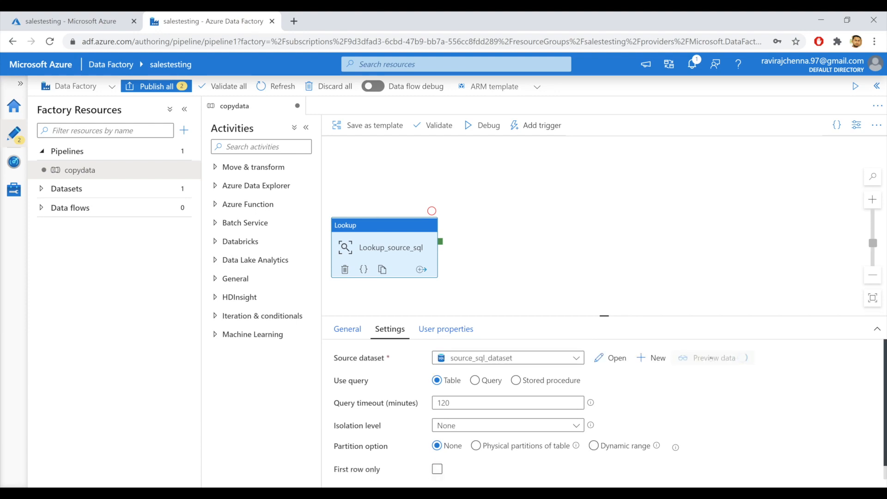
click(713, 358)
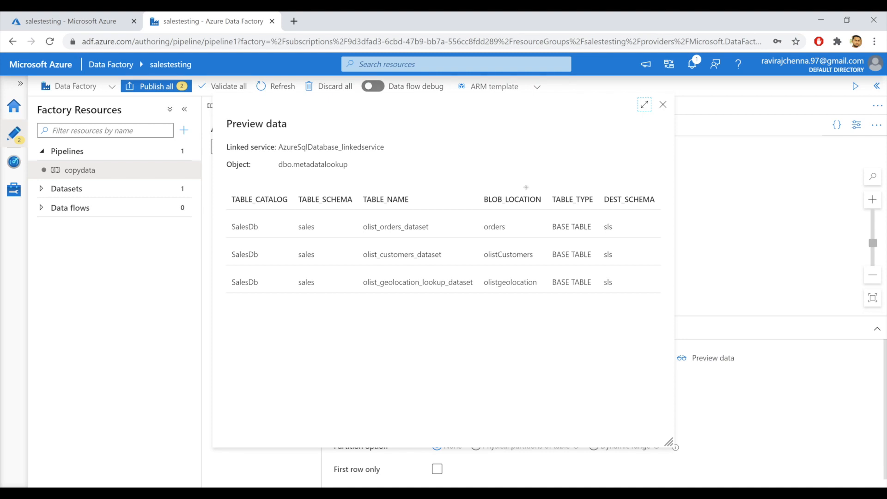
click(663, 105)
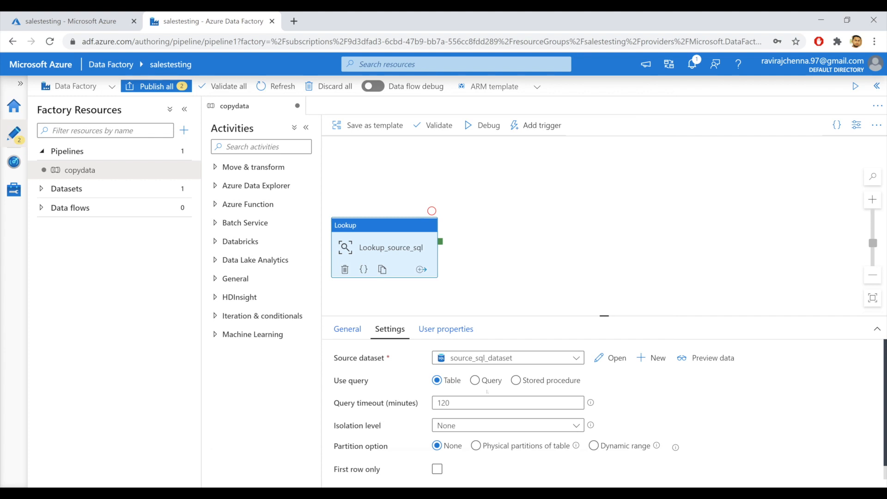
click(475, 381)
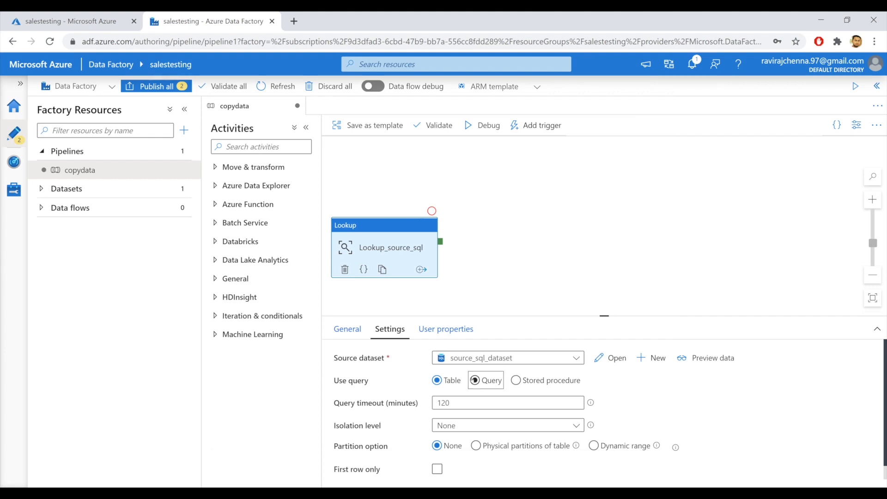
click(486, 380)
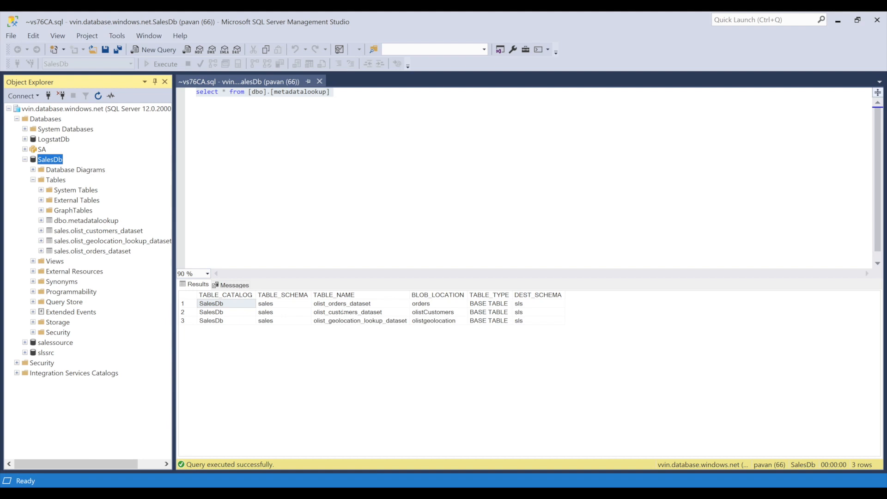
mouse_move(462, 174)
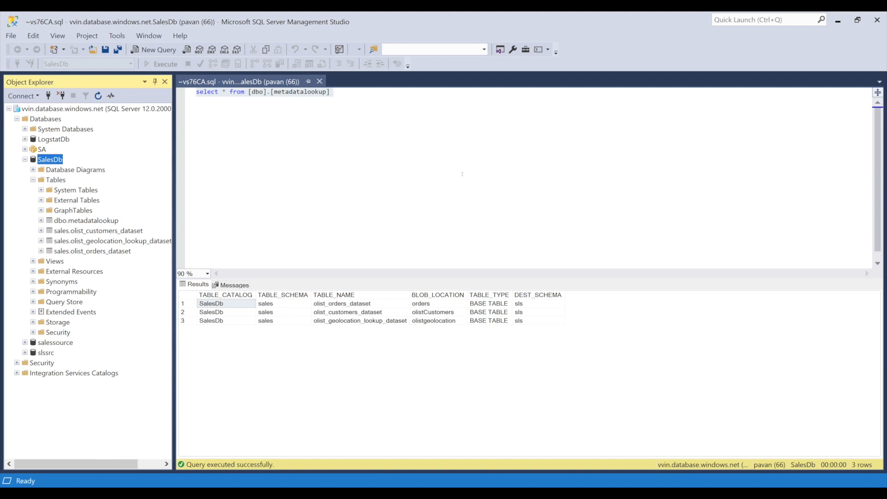
Step: Append where blob_location <> 'olistgeolocation' to the metadatalookup select query
click(333, 92)
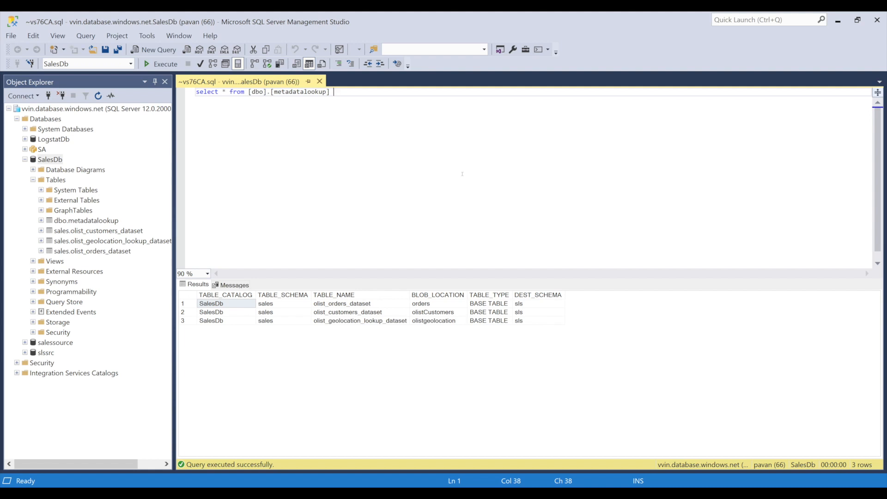
text(where)
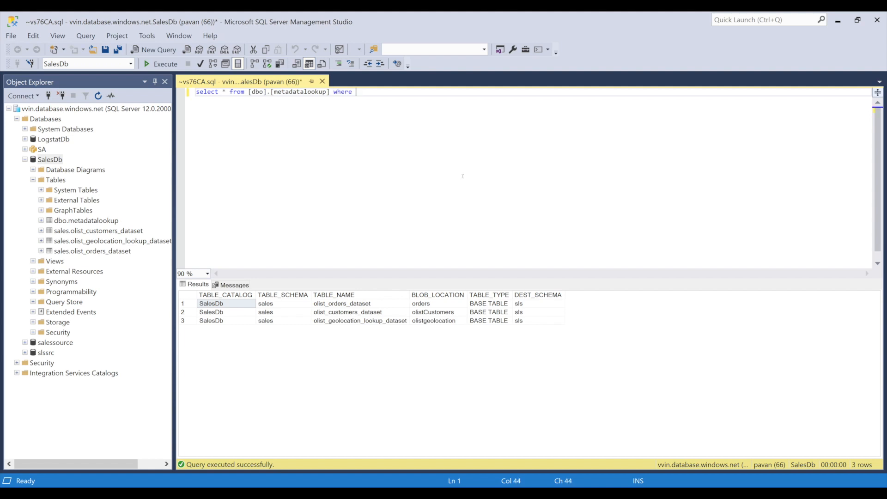
text(blob)
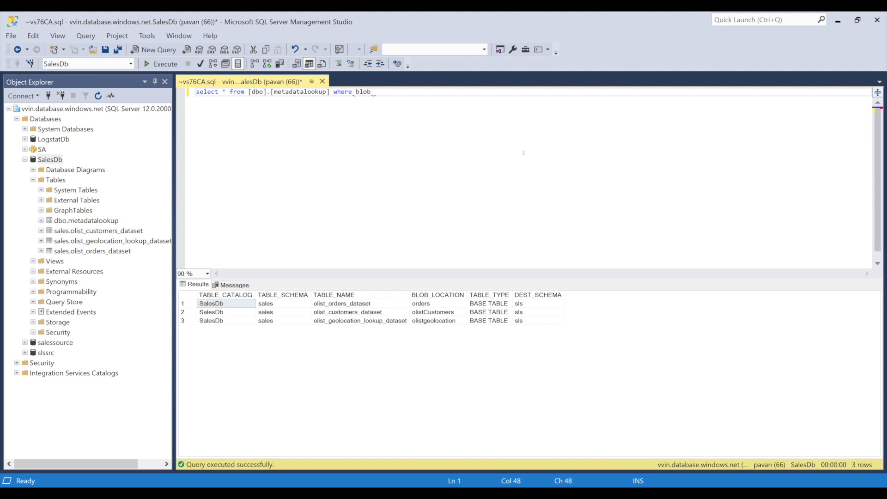
text(locati)
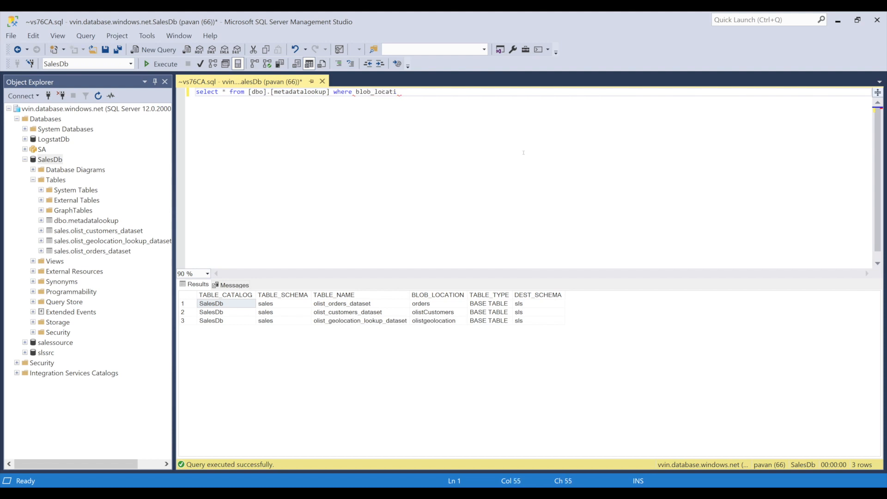
text(on <>)
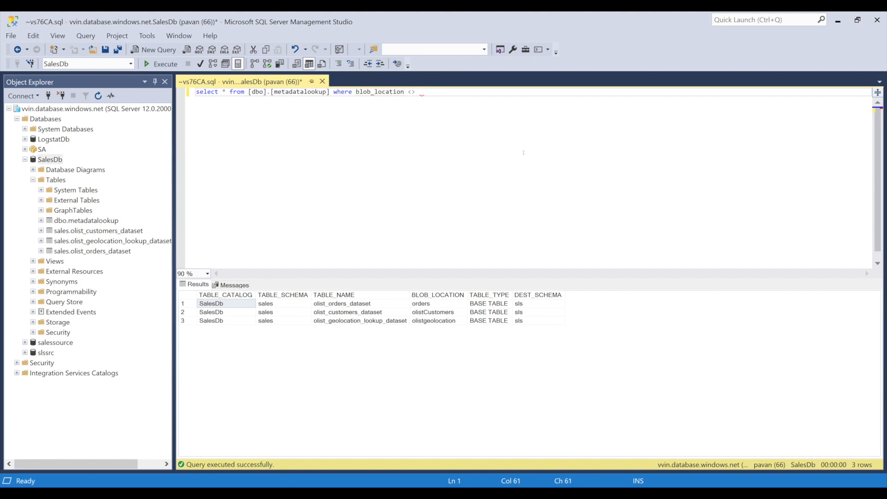
click(434, 321)
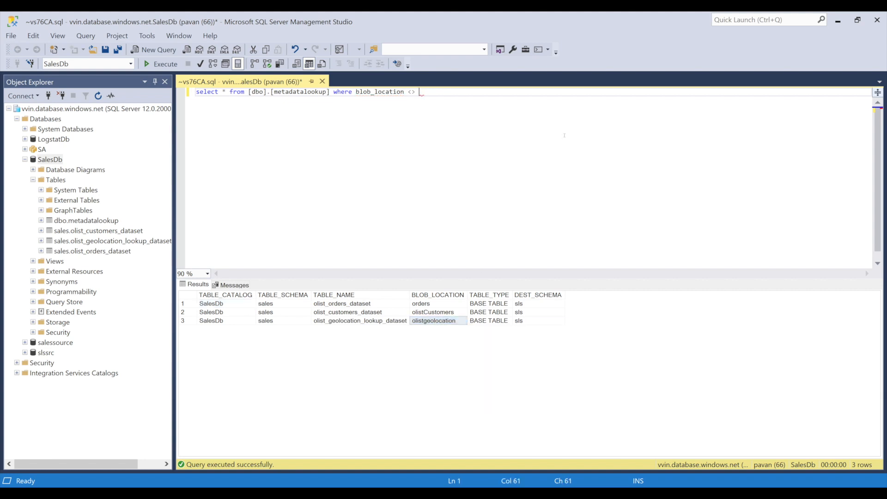
text('olistgeolocation)
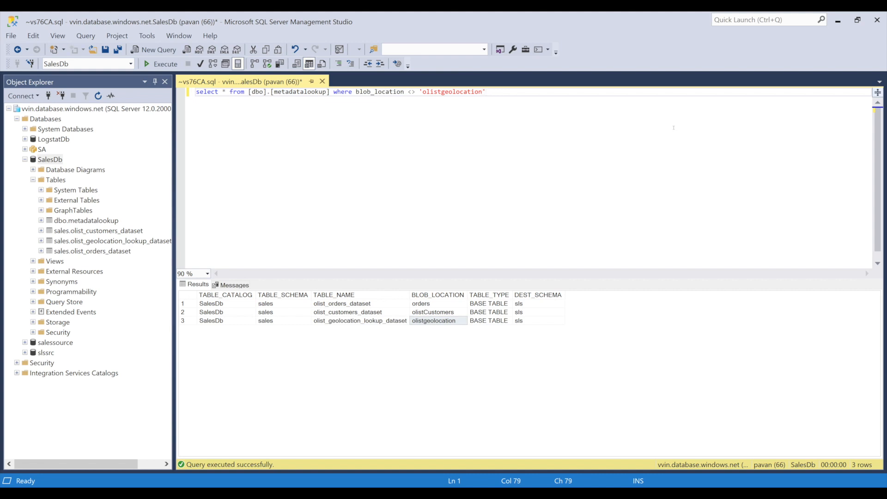
click(165, 64)
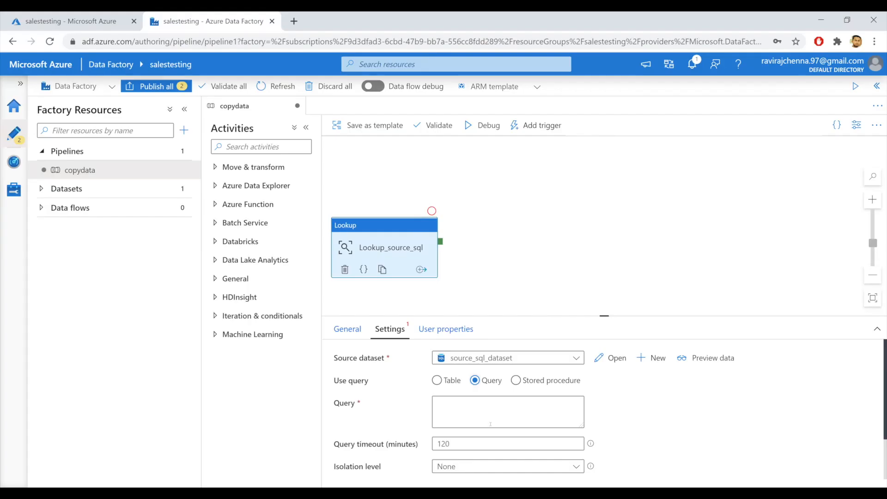
Step: Enter the query excluding 'olistgeolocation' as the Lookup source and preview the two returned rows
click(507, 412)
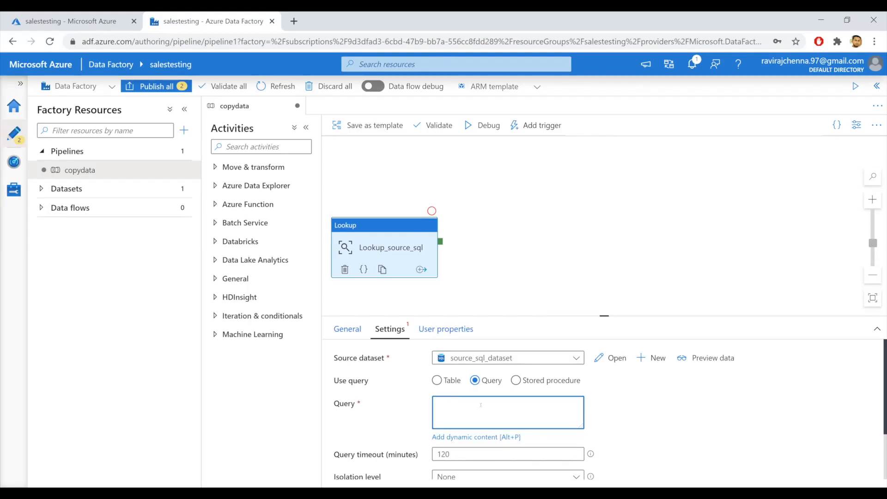
text(select * from [dbo].[metadatalookup] where blob_location <> 'olistgeolocation')
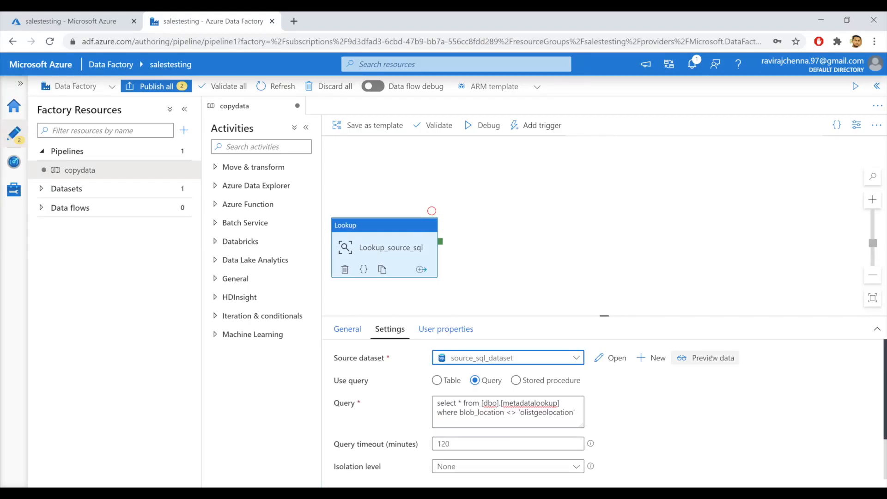
click(711, 357)
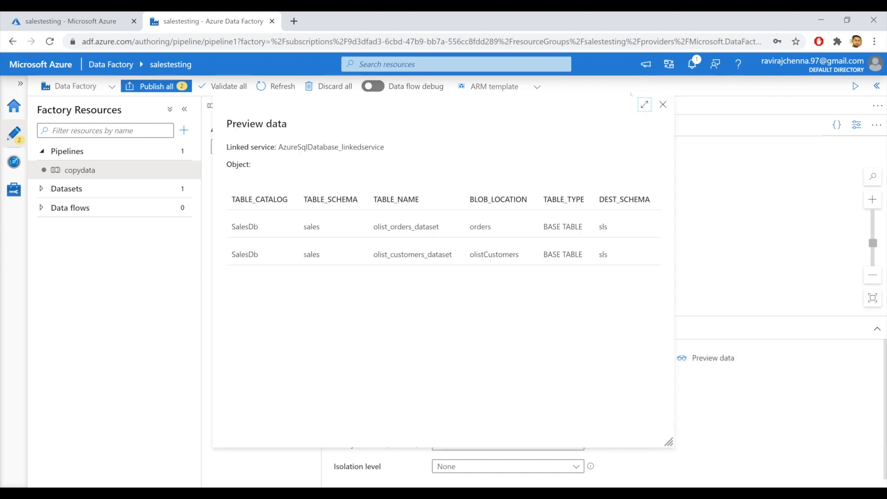
click(663, 105)
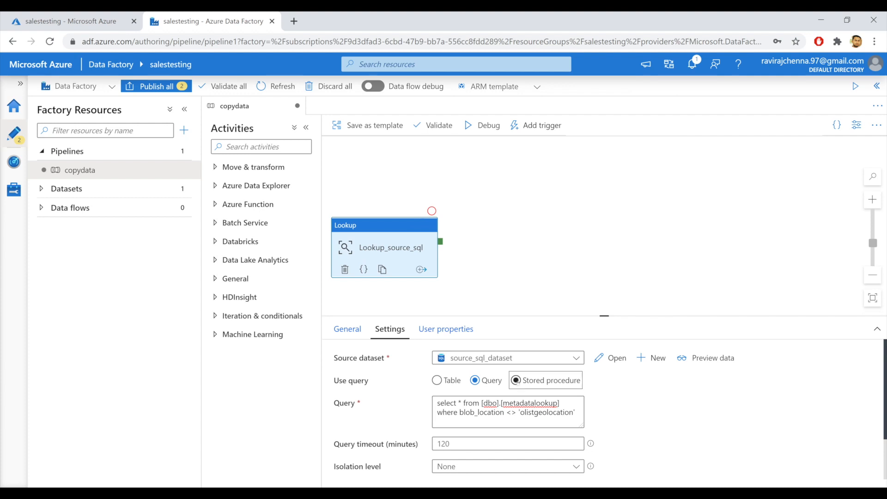
Step: Switch the Lookup source back to Table and debug the copydata pipeline
click(517, 380)
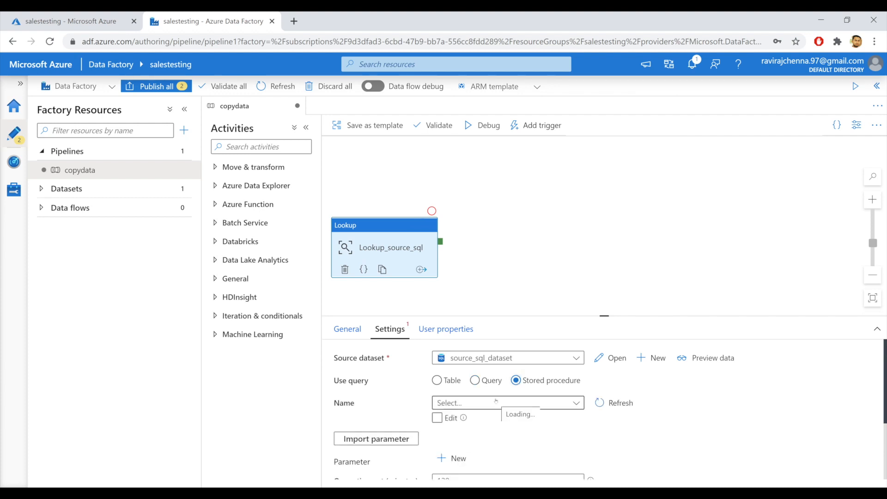
click(437, 380)
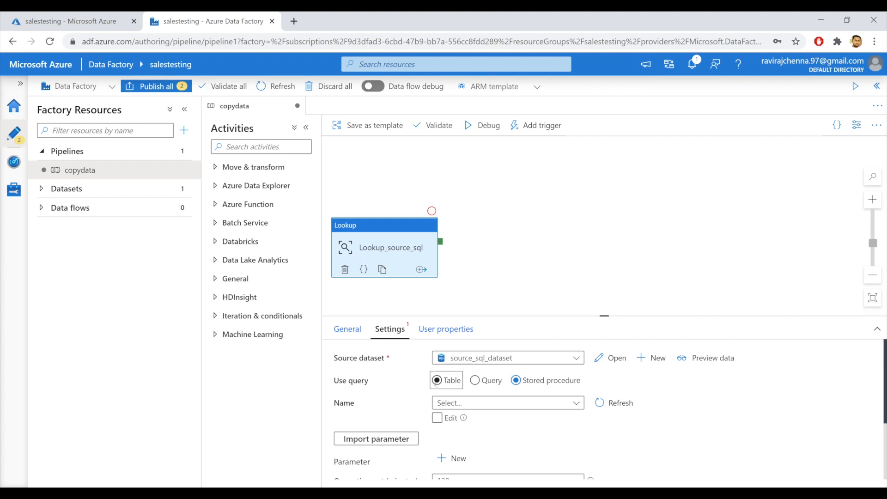
click(475, 380)
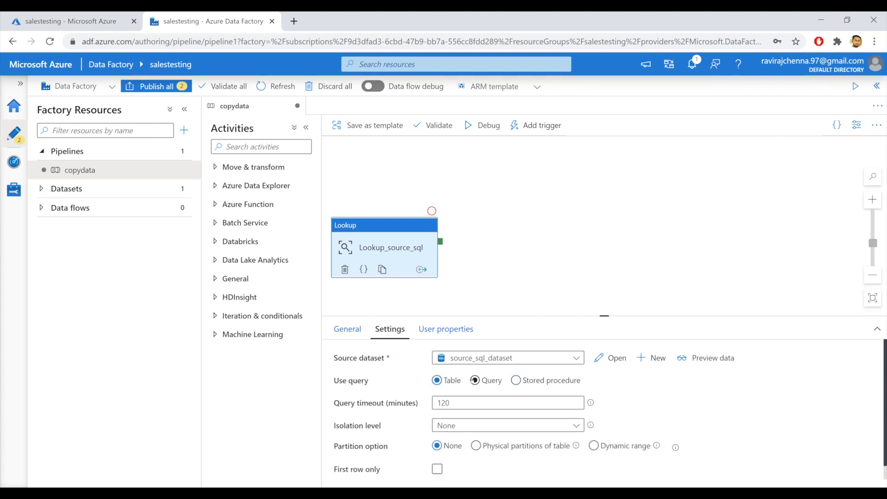
click(437, 380)
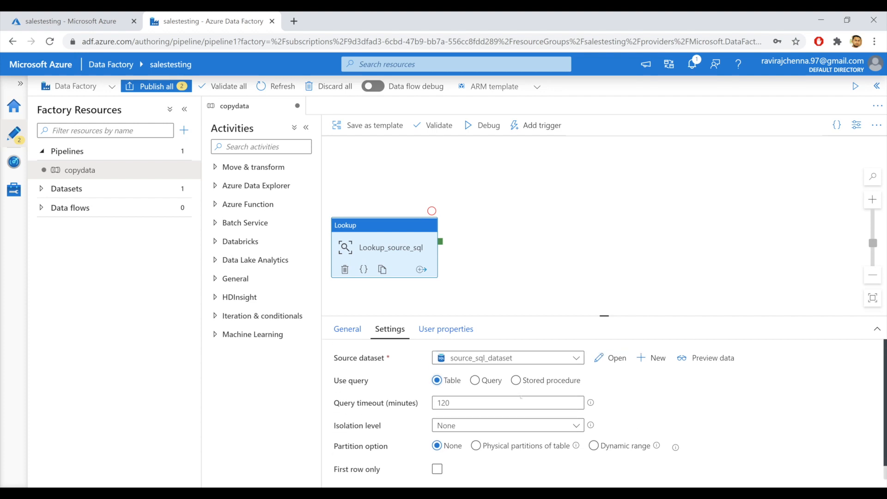
mouse_move(488, 125)
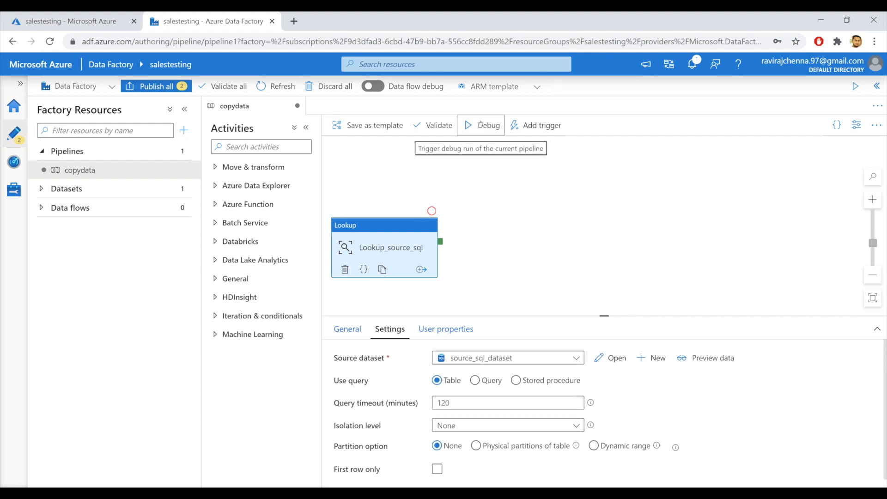
click(483, 126)
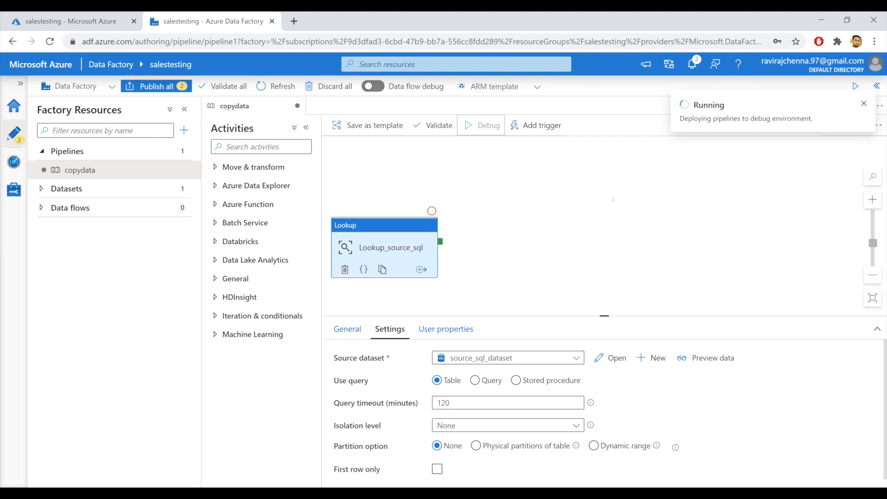
click(481, 125)
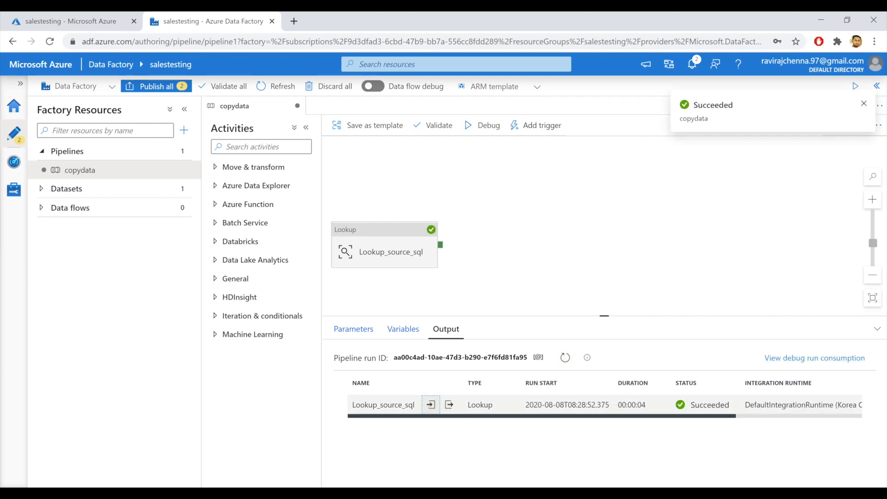
Step: Open Lookup_source_sql's run input details full-screen
click(430, 405)
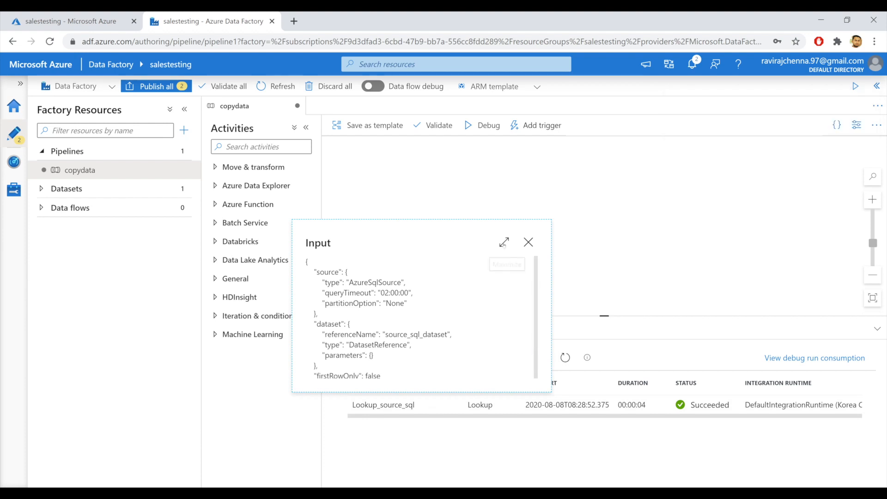
click(503, 242)
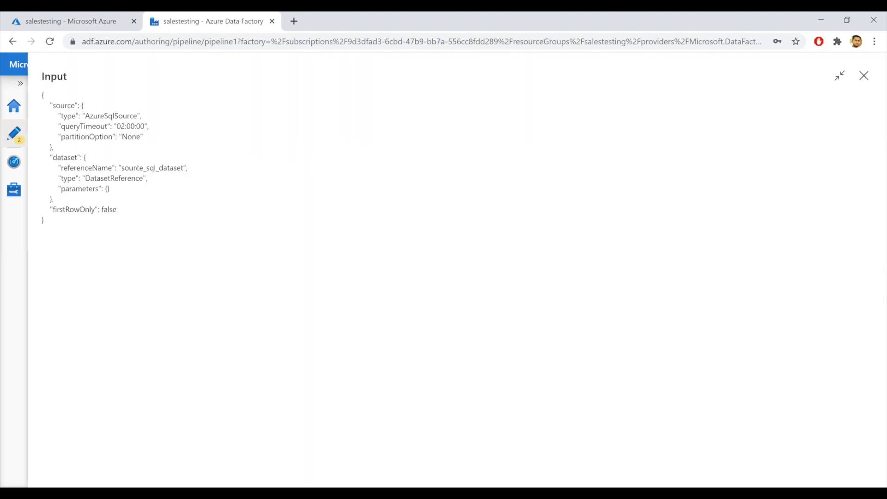
mouse_move(865, 75)
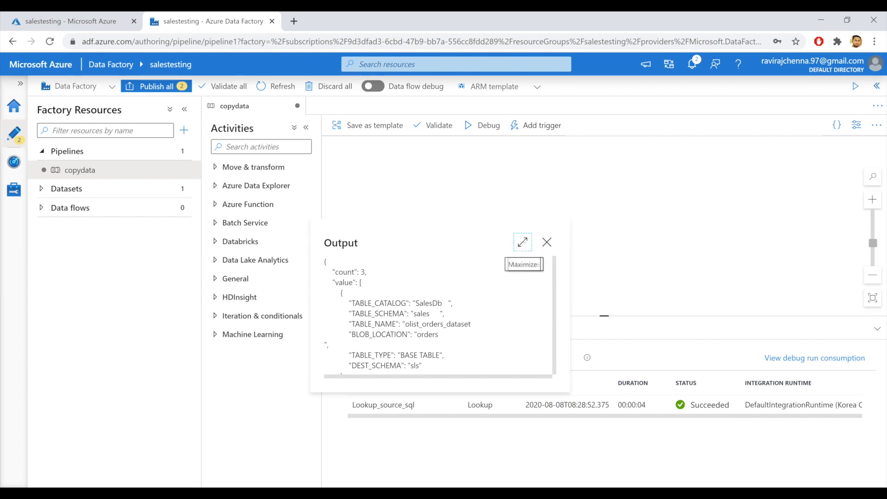
Step: Maximize the lookup output, scroll through its three-row value array, then close it
click(522, 241)
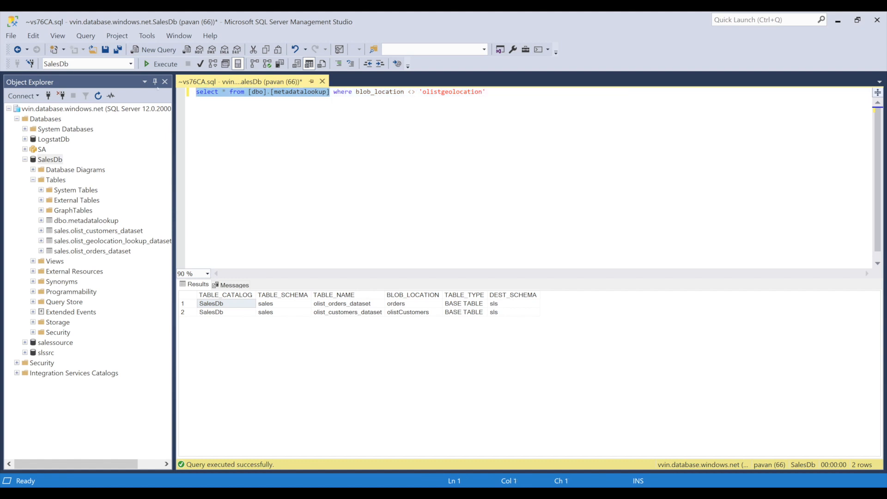
click(164, 64)
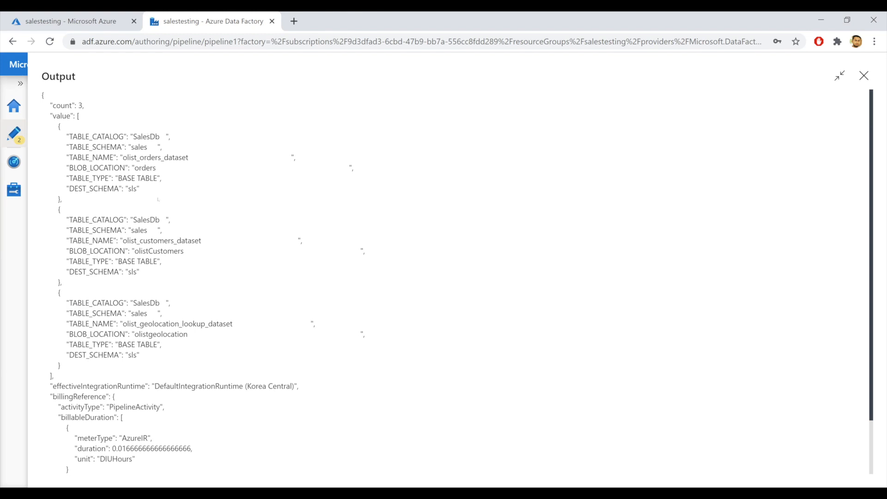
scroll(down, 3)
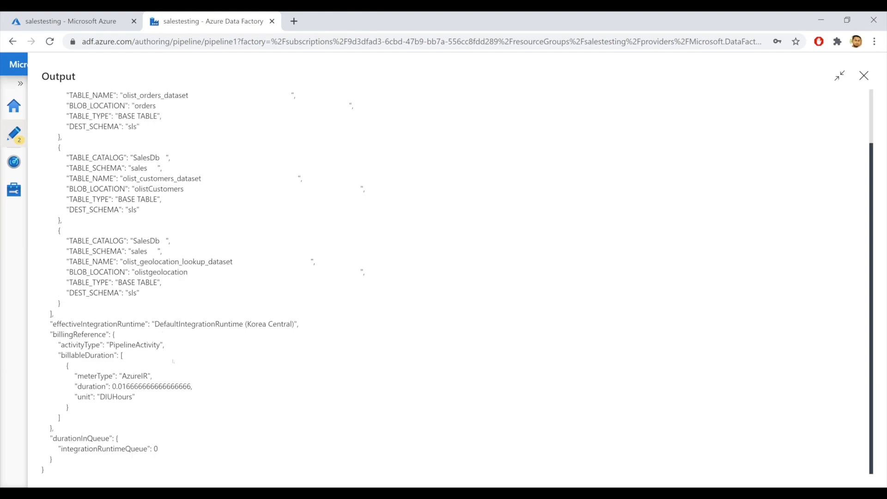
scroll(up, 3)
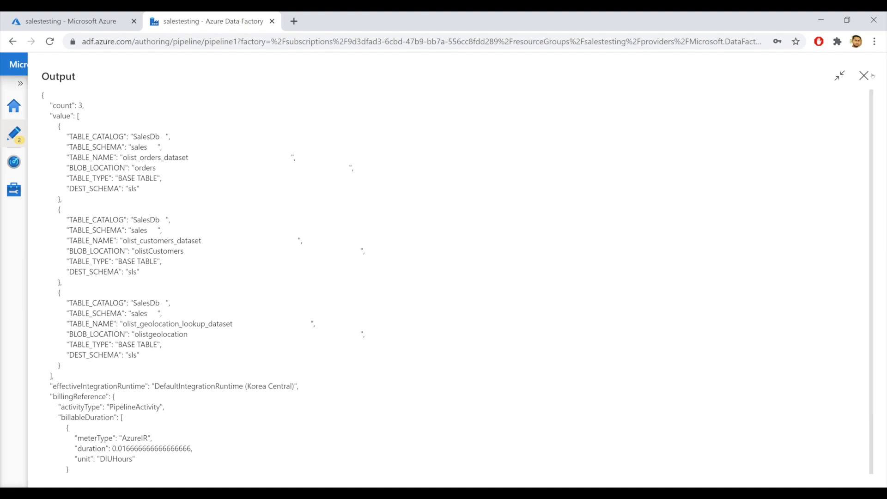
click(864, 75)
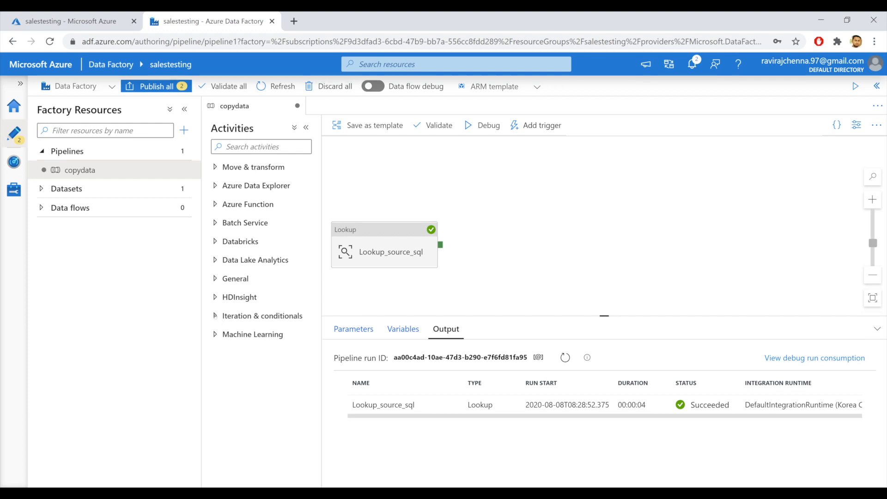
Step: Select the ForEach activity after Lookup_source_sql and name it Copy_ForEach
click(262, 315)
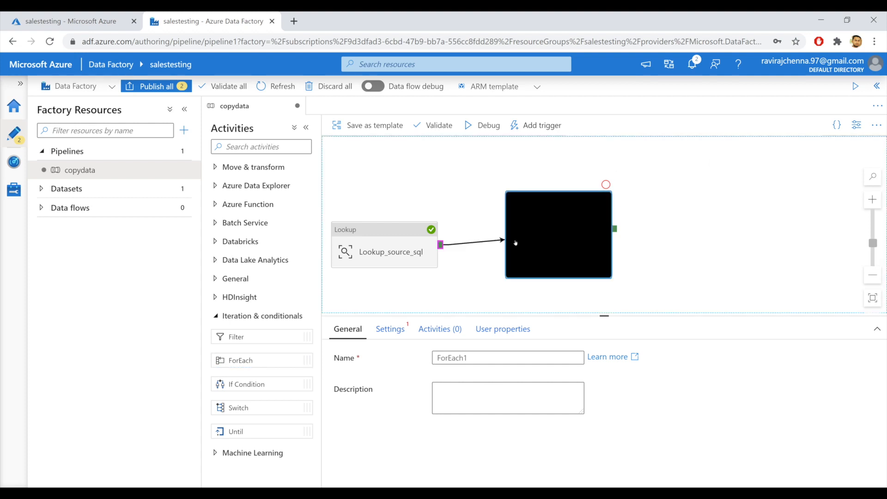
click(488, 125)
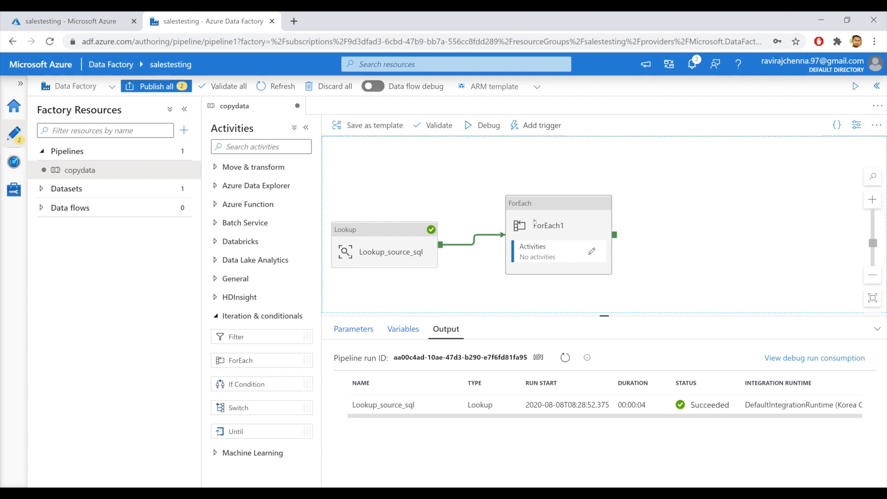
click(557, 221)
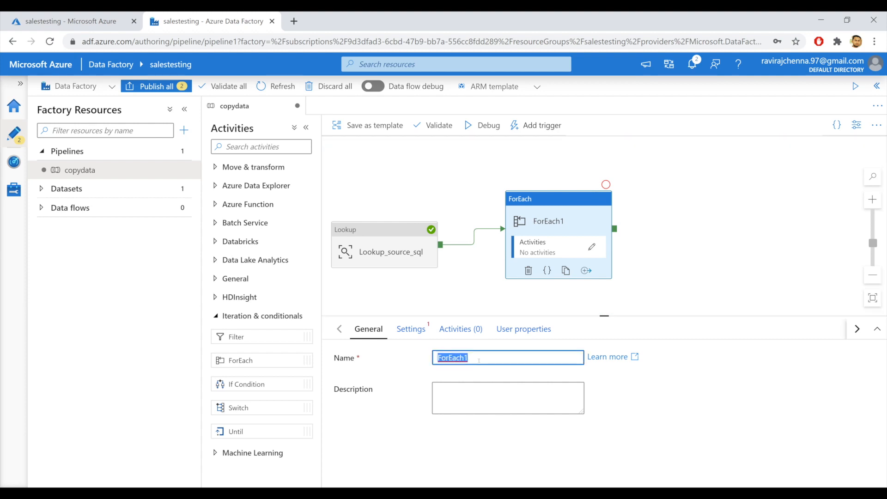
text(Cop)
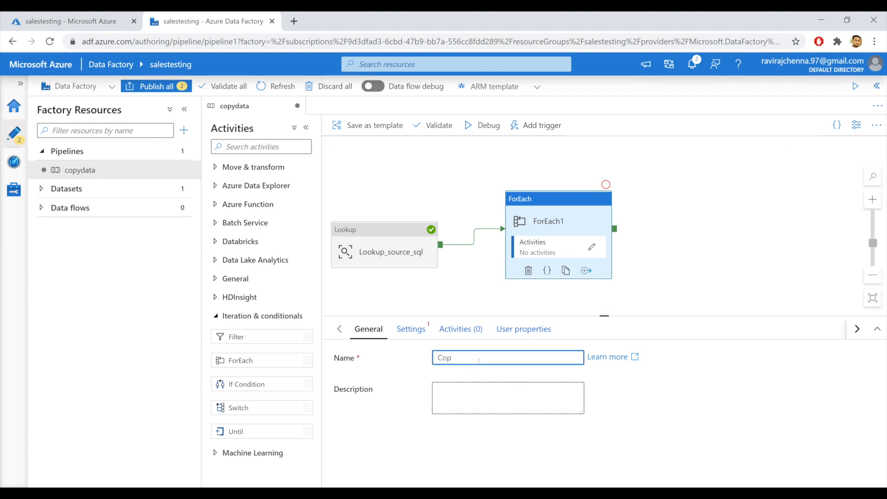
text(y_)
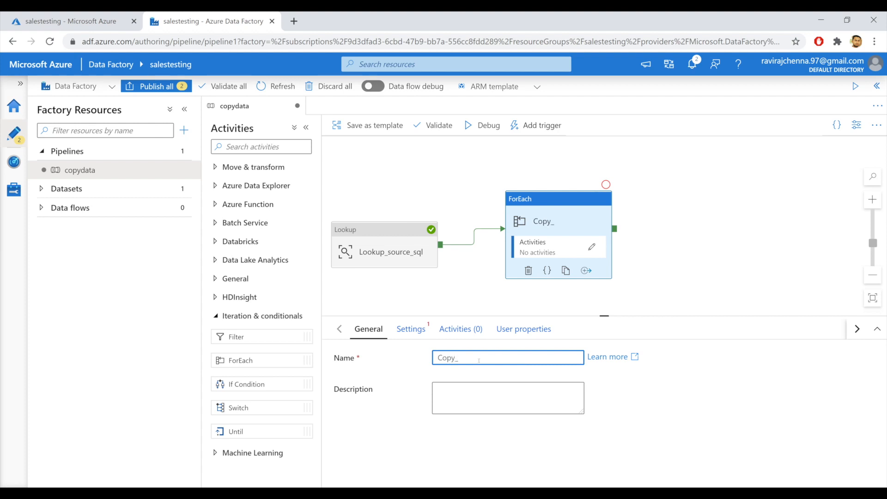
text(For)
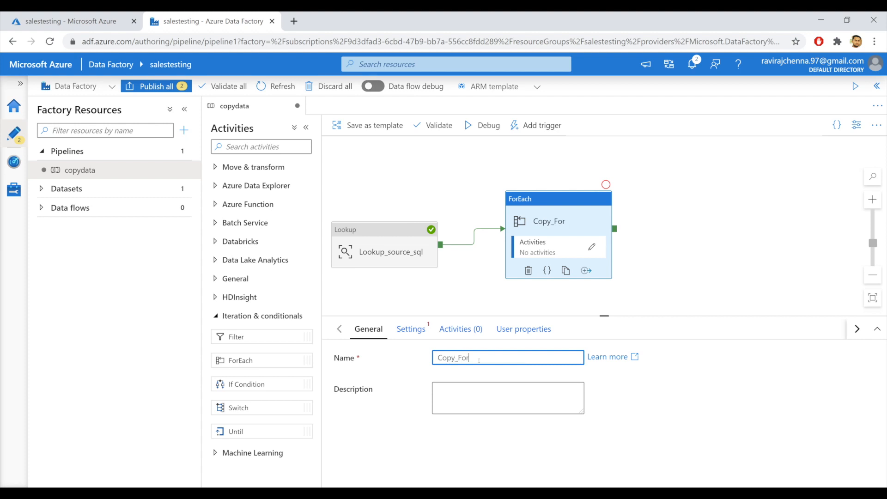
text(Each)
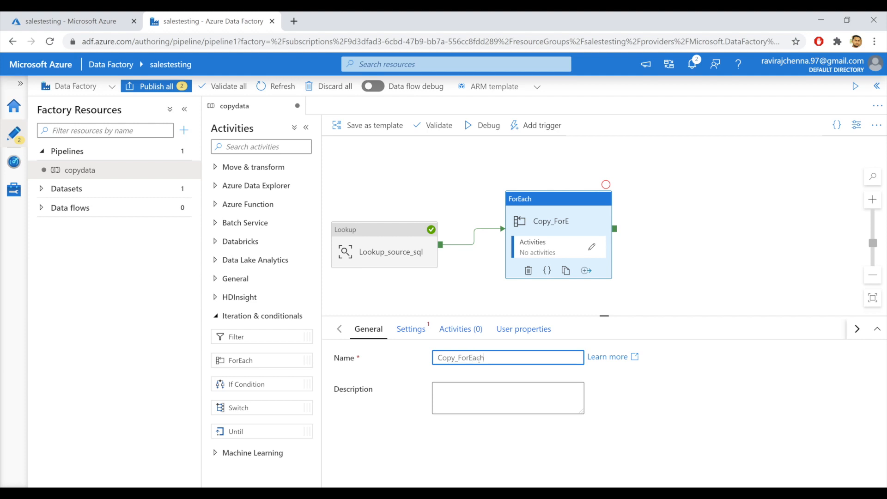
text(ach)
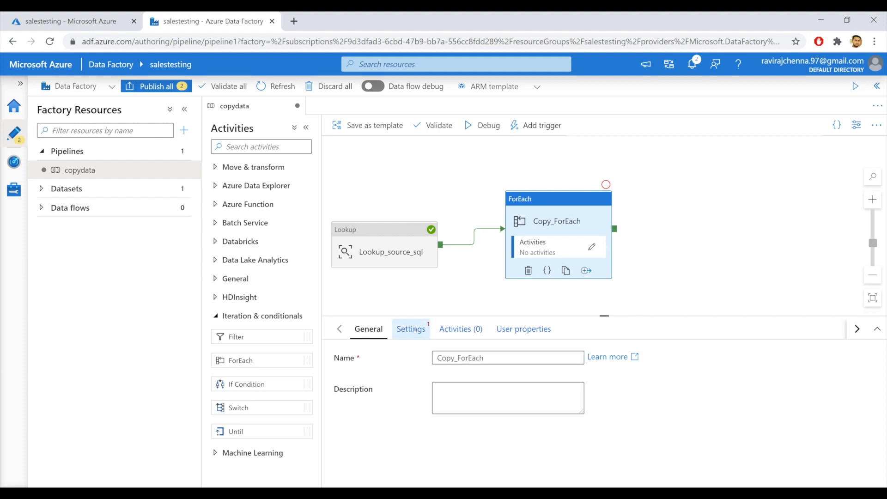
Step: Show Copy_ForEach's Settings tab and select the empty Items box
click(411, 329)
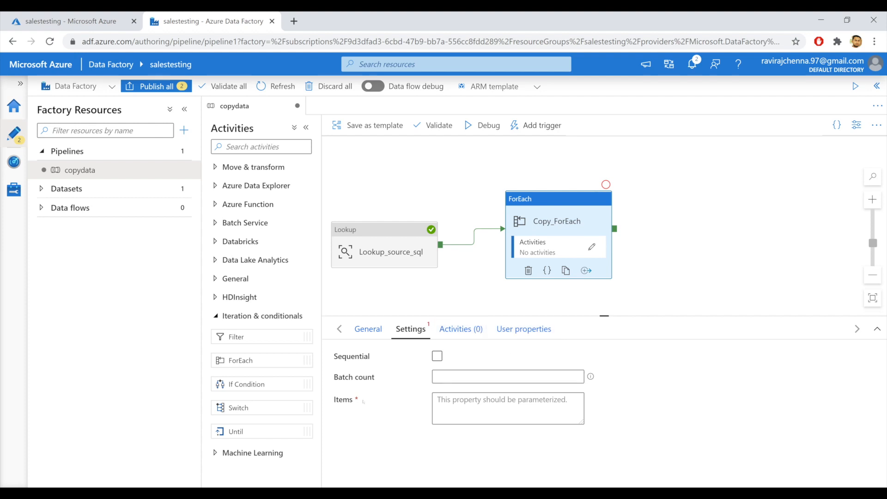
double_click(343, 399)
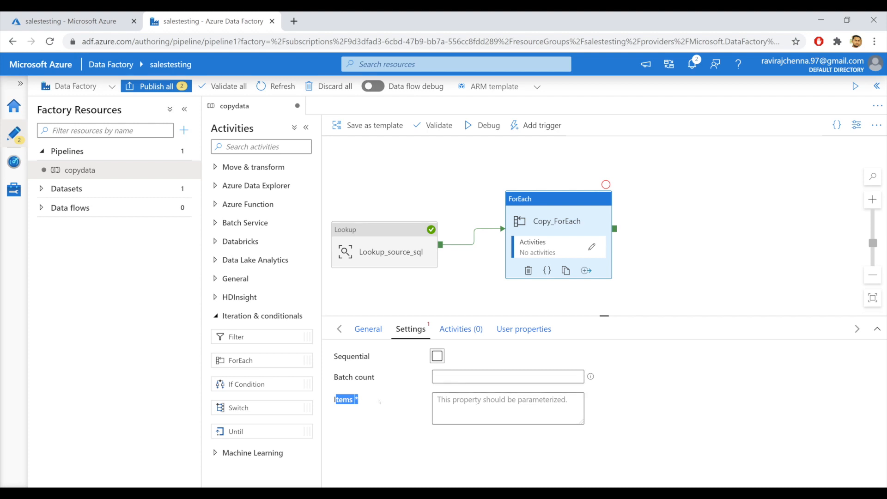
click(507, 408)
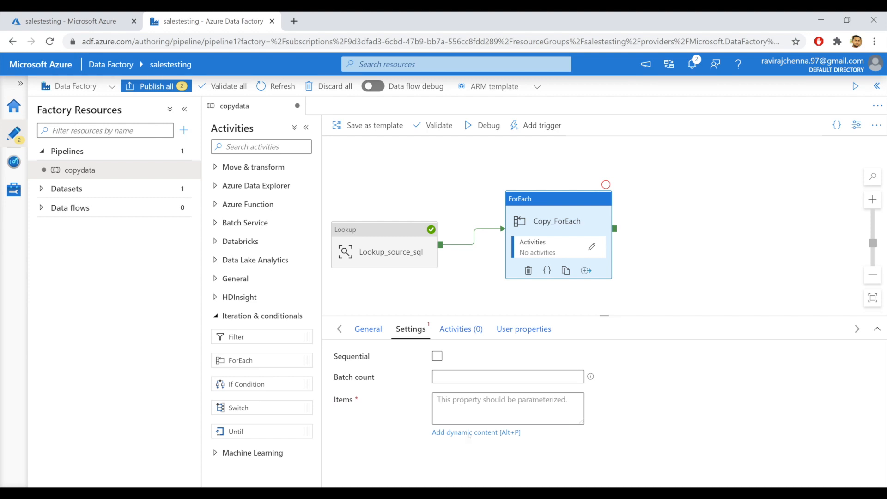
click(476, 433)
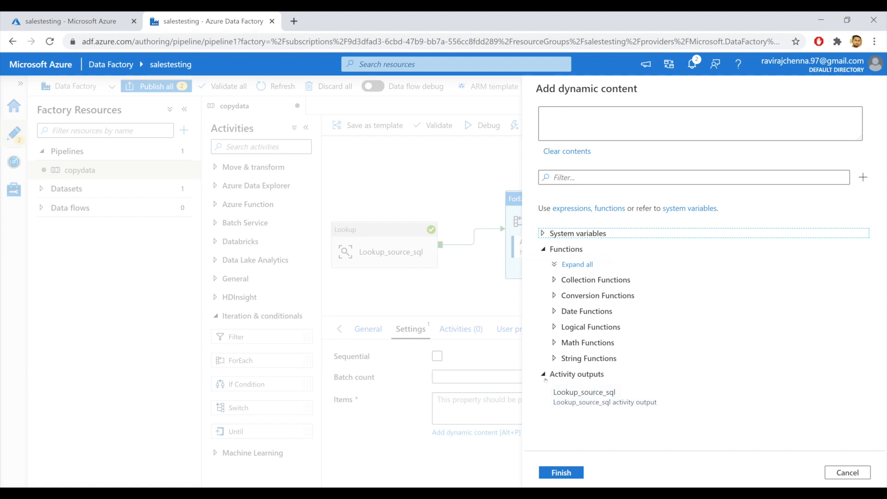
mouse_move(584, 392)
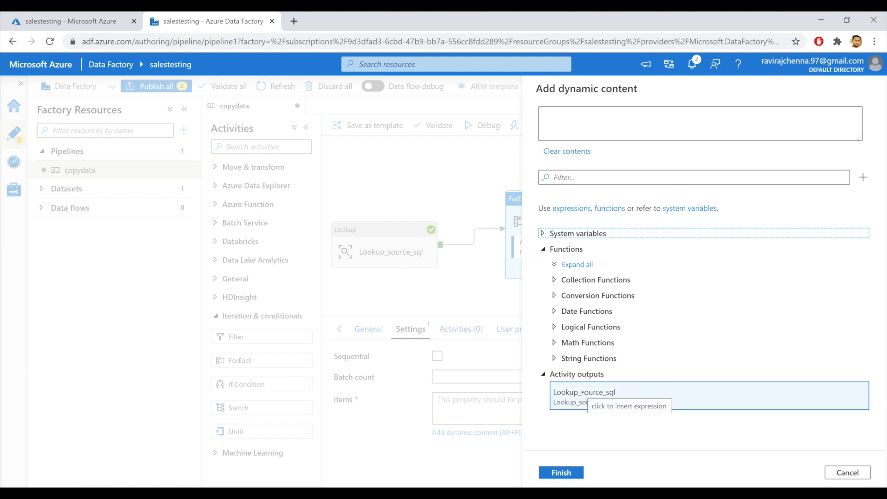
click(584, 395)
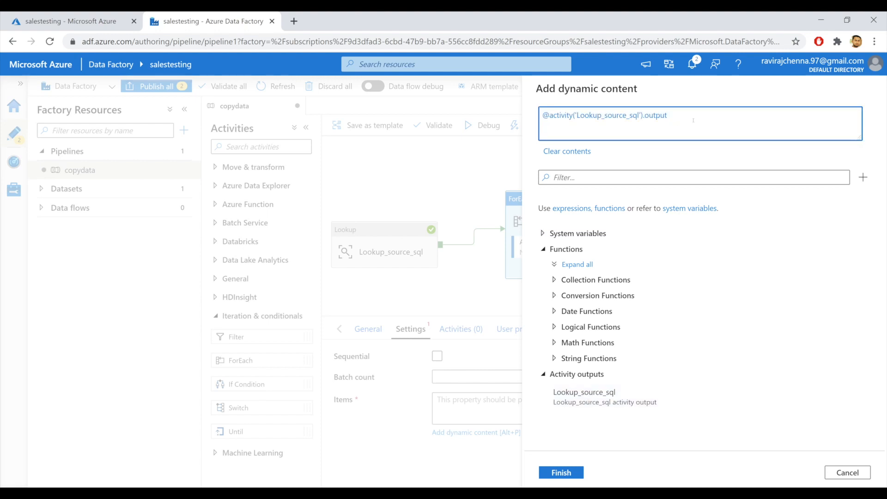
text(.)
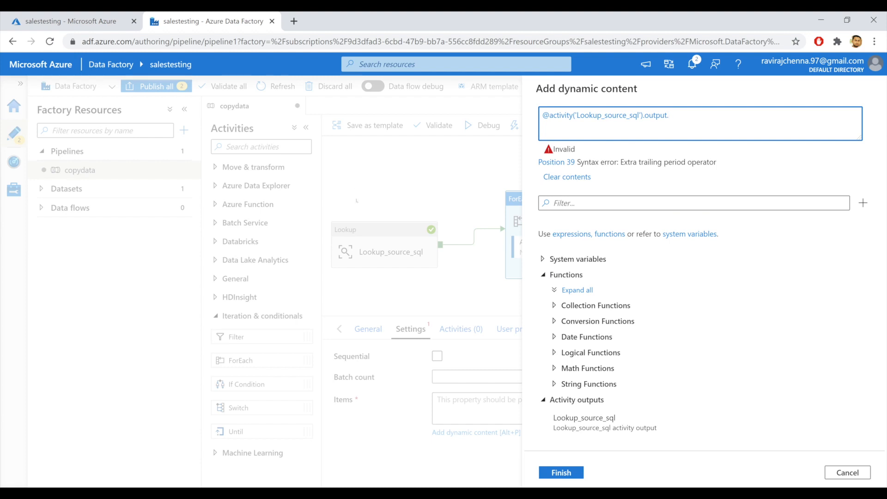
mouse_move(611, 205)
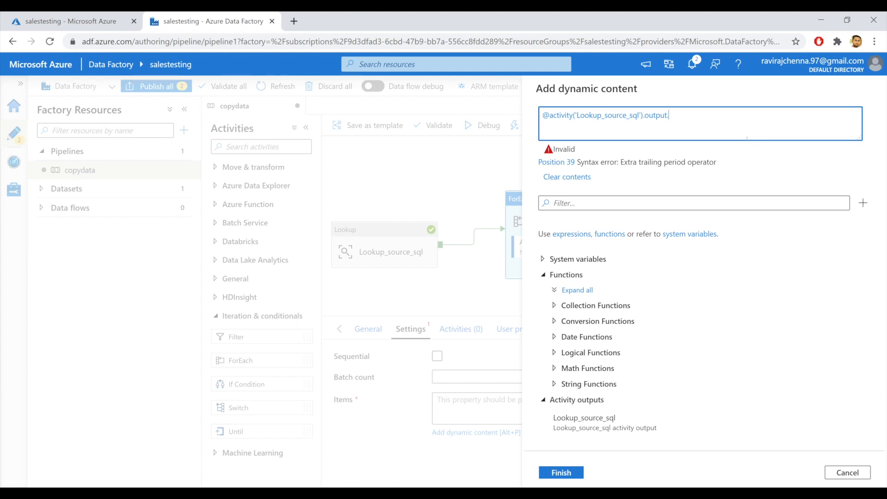
text(value)
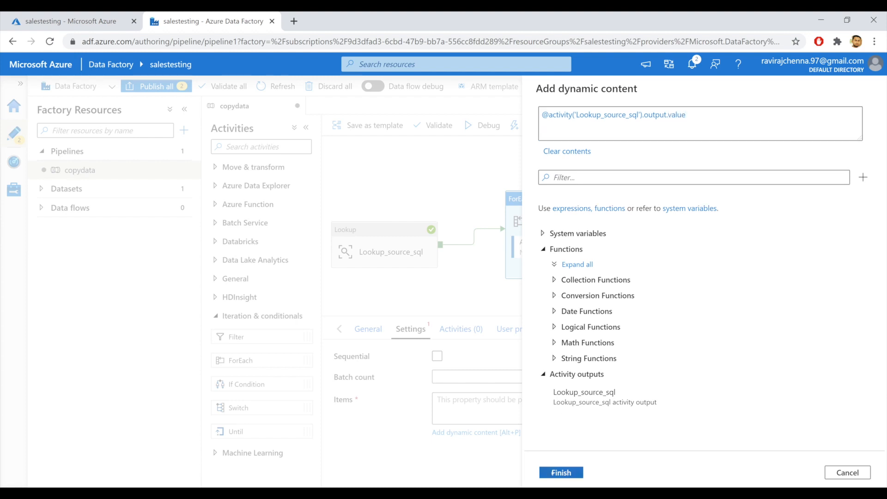
click(560, 473)
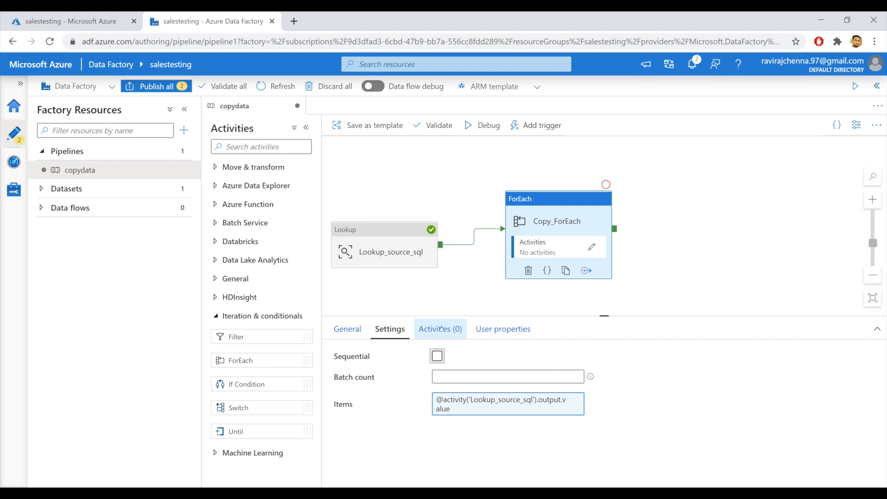
Step: Inside the loop's activities canvas, add a Copy data activity from Move & transform
click(440, 328)
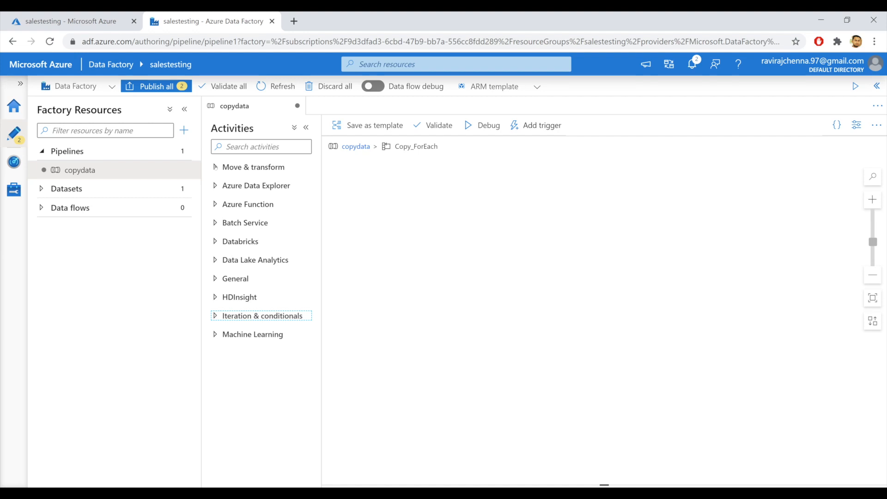
click(253, 166)
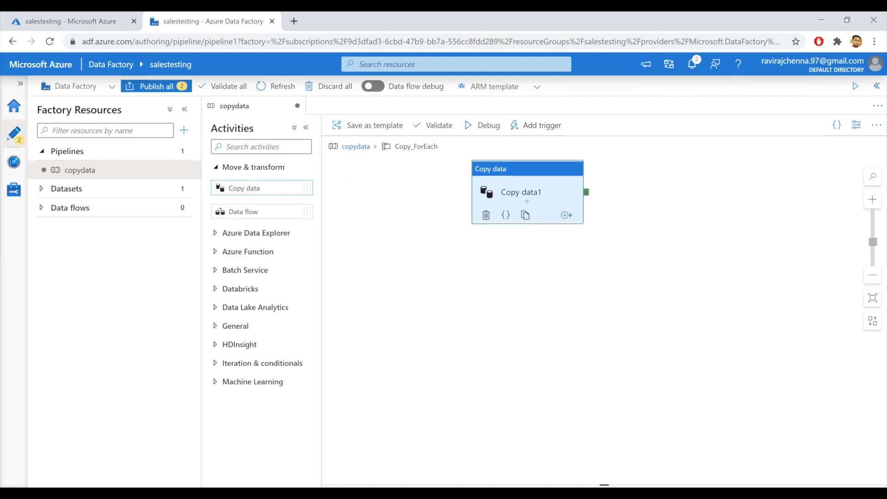
click(521, 191)
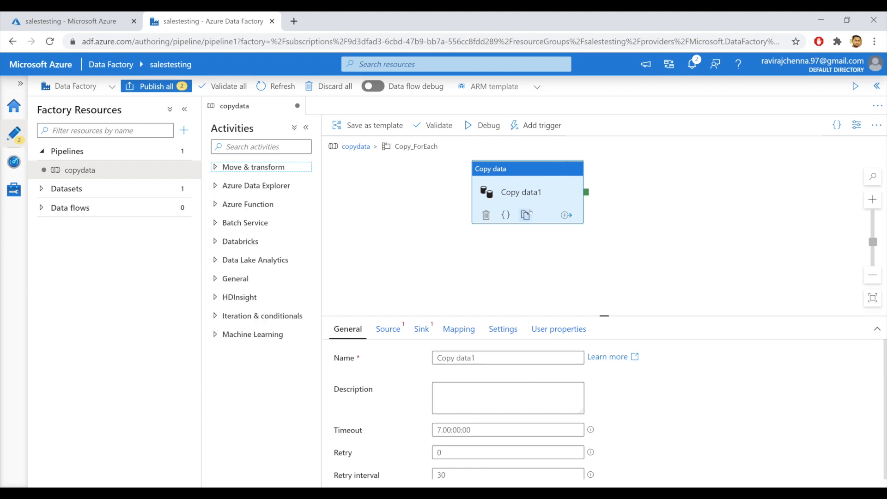
mouse_move(526, 215)
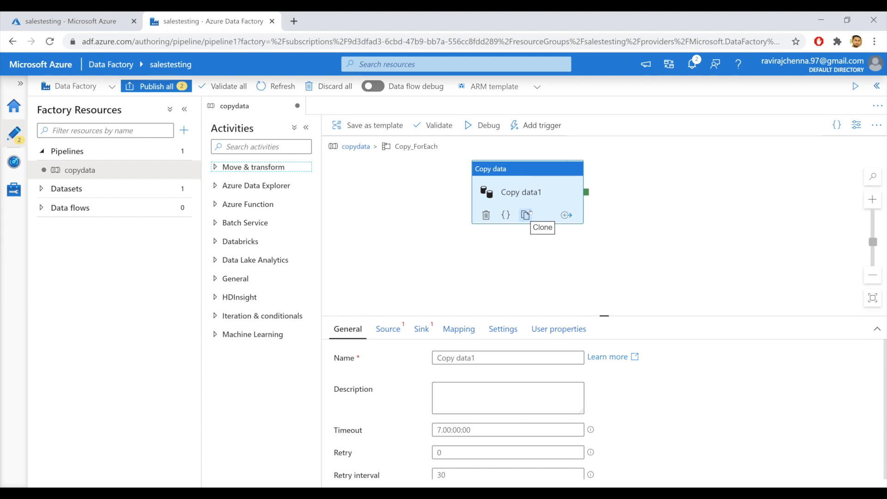
mouse_move(526, 214)
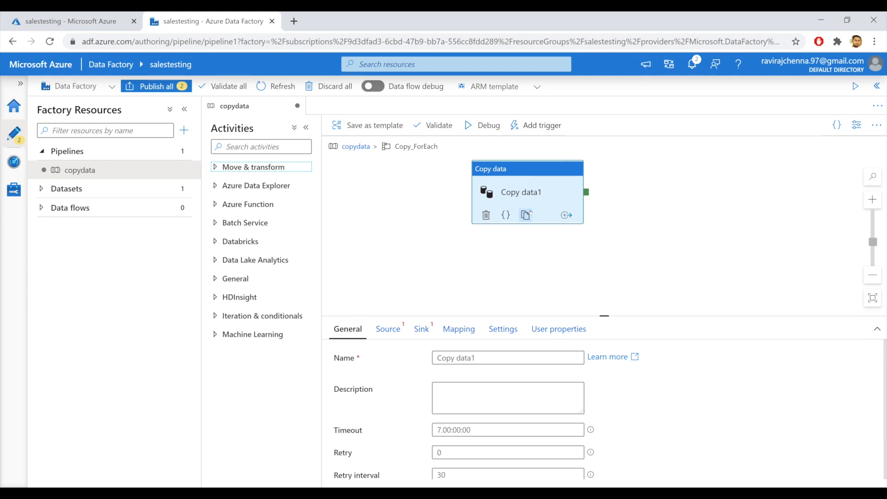
mouse_move(566, 293)
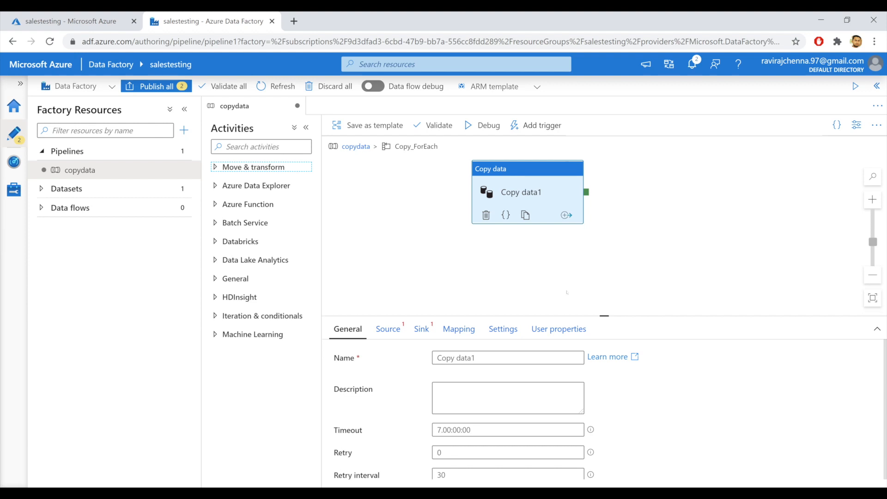